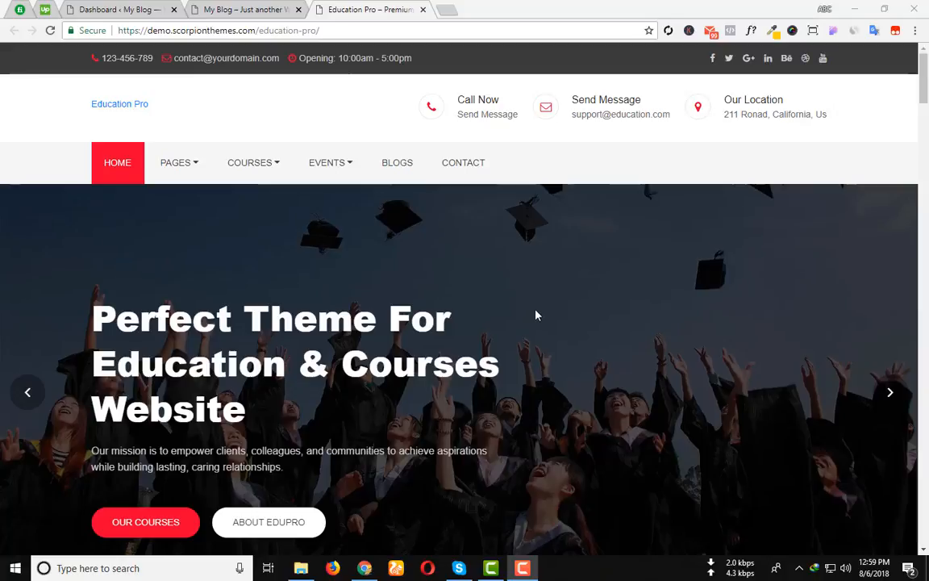
Scroll the Education Pro demo homepage down to the bottom and back to the top.
scroll("down", 3)
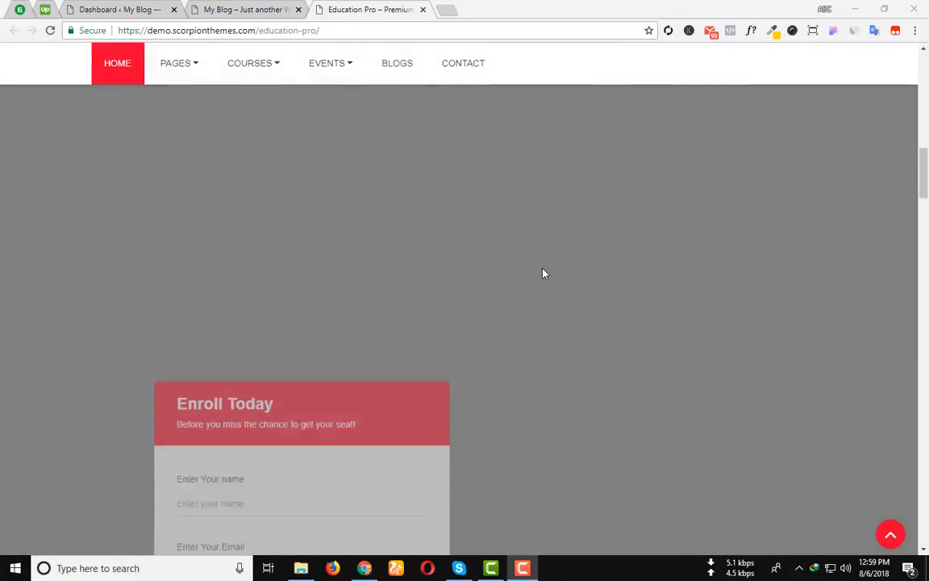
scroll("up", 3)
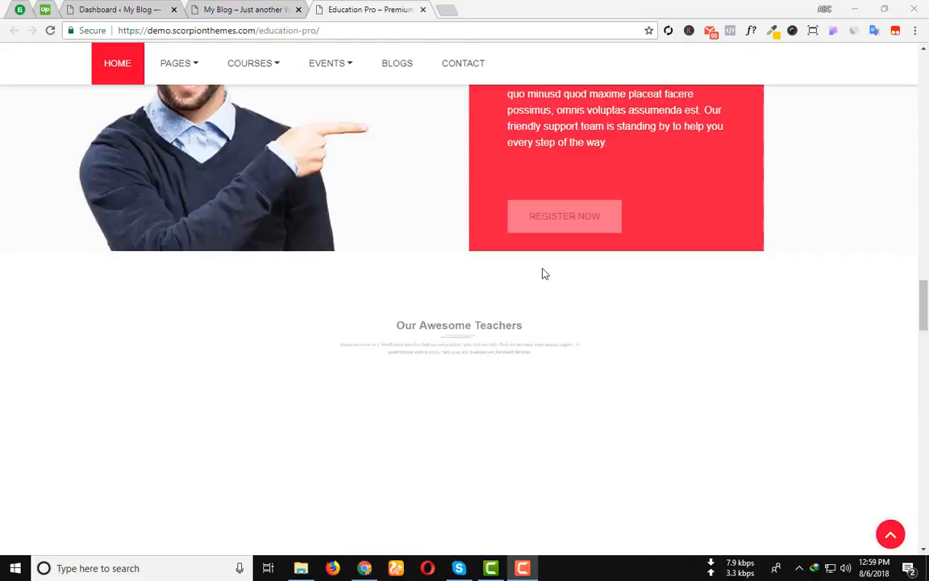
scroll("down", 3)
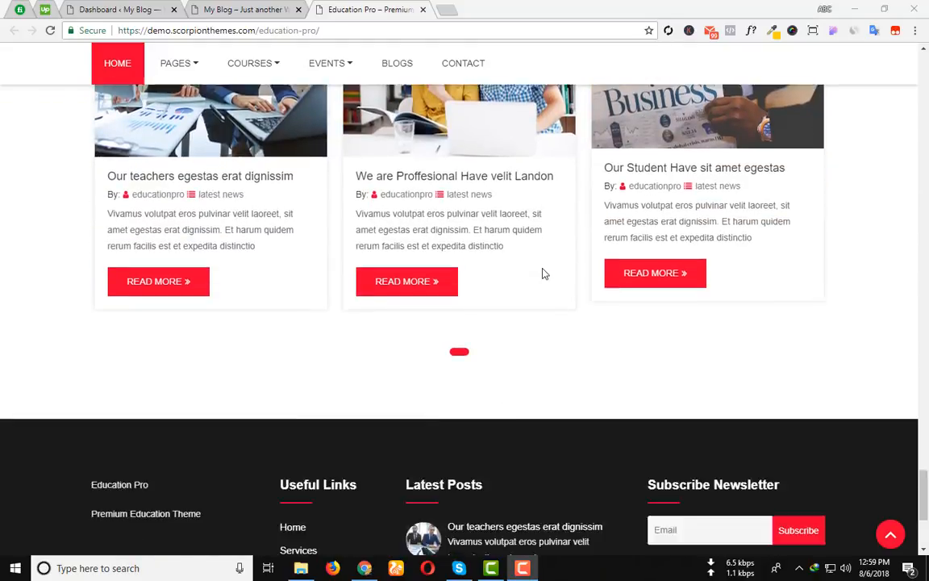
scroll("down", 3)
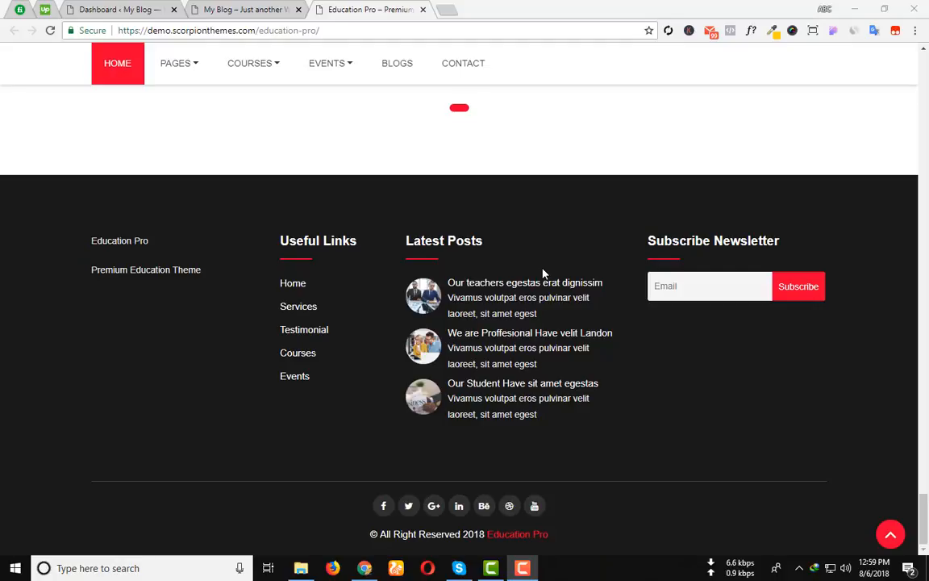
mouse_move(524, 282)
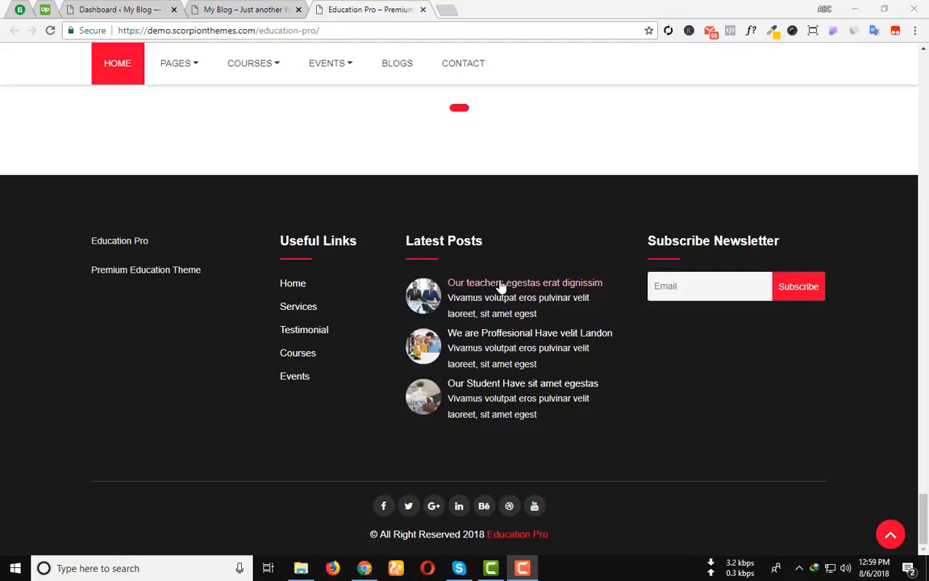
scroll("up", 3)
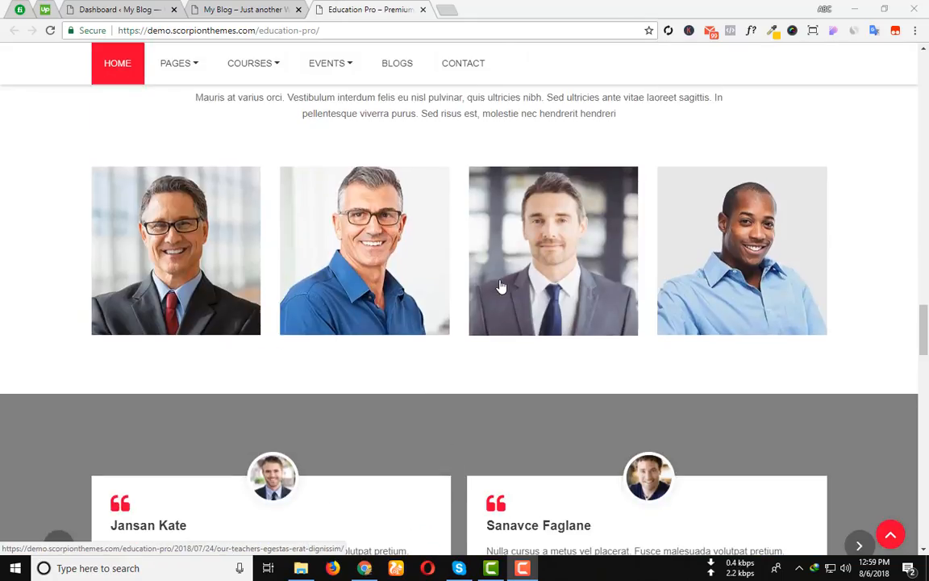
scroll("up", 3)
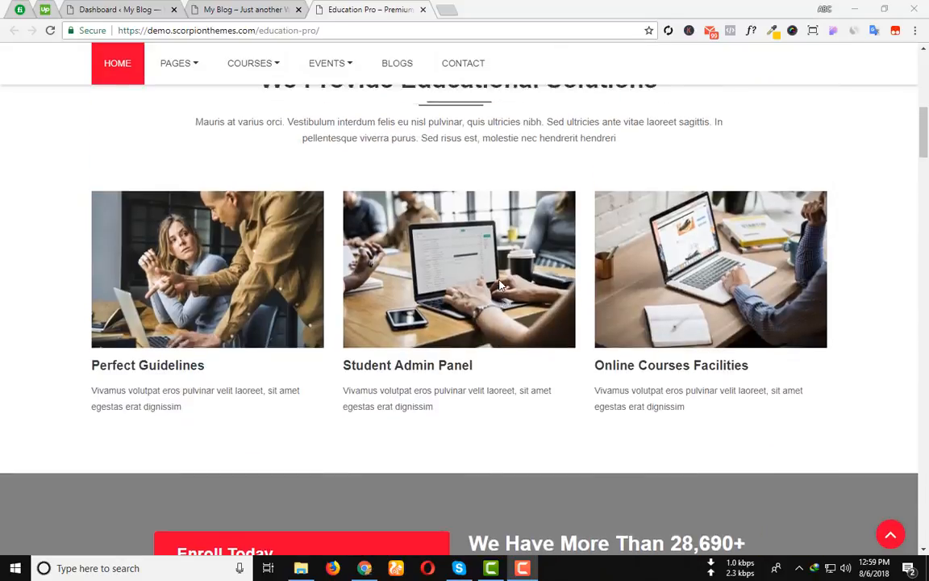
scroll("up", 3)
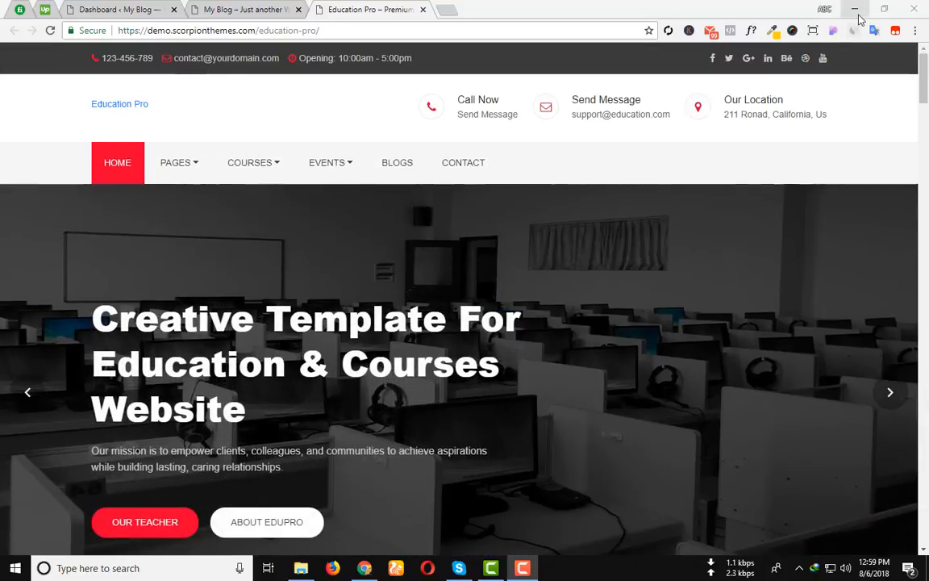
Minimize Chrome and close the 'Education pro' theme folder, leaving the desktop showing.
left_click(854, 10)
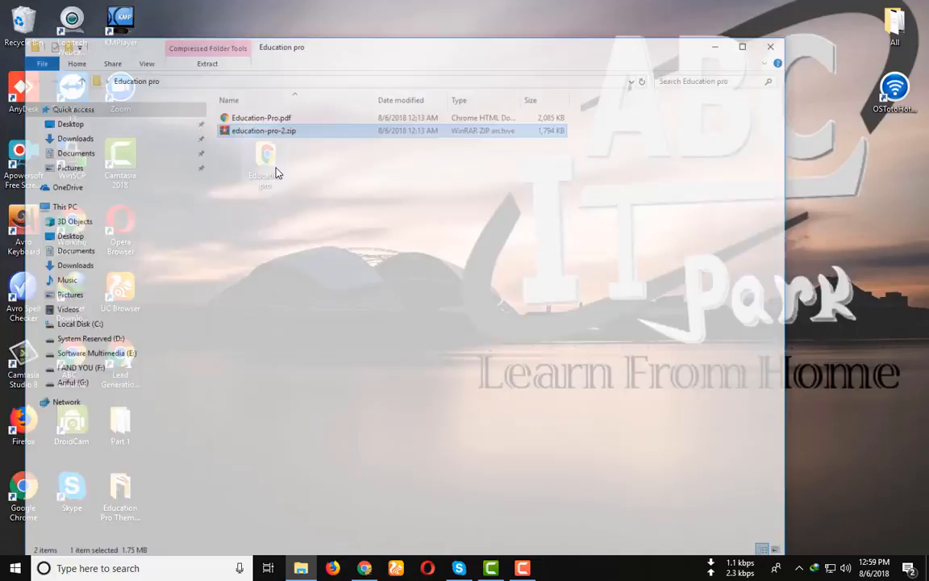
left_click(742, 45)
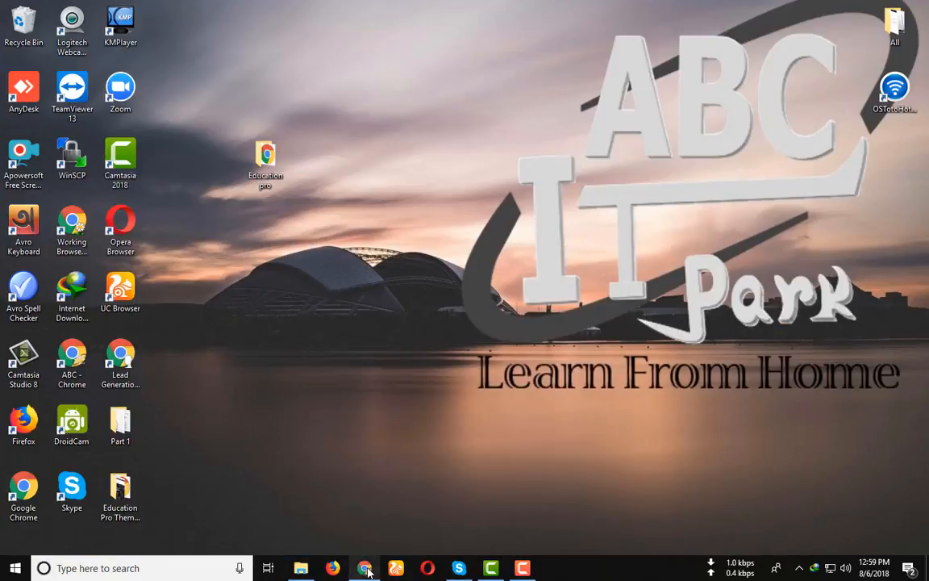
Restore Chrome on the My Blog tab and go to its admin Dashboard via the admin bar.
left_click(364, 568)
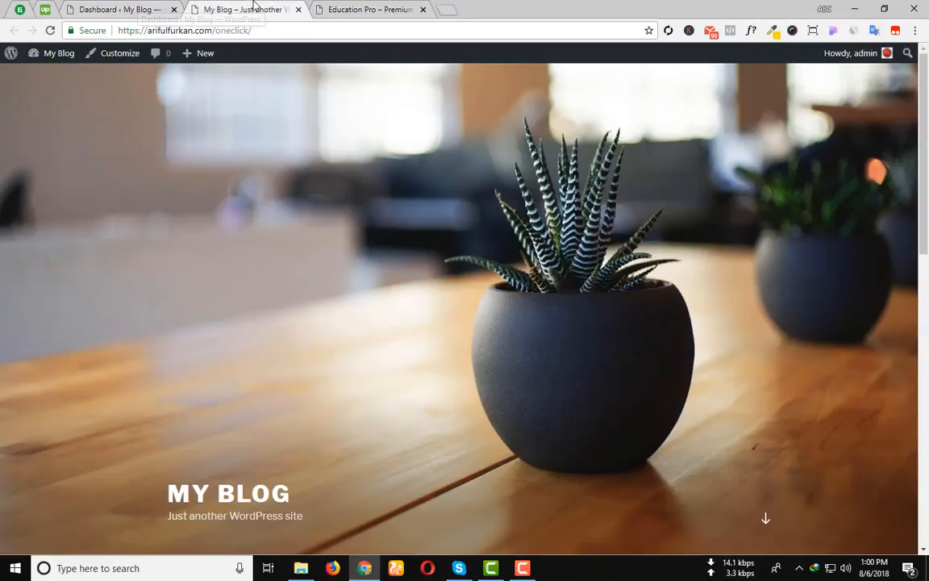
mouse_move(229, 181)
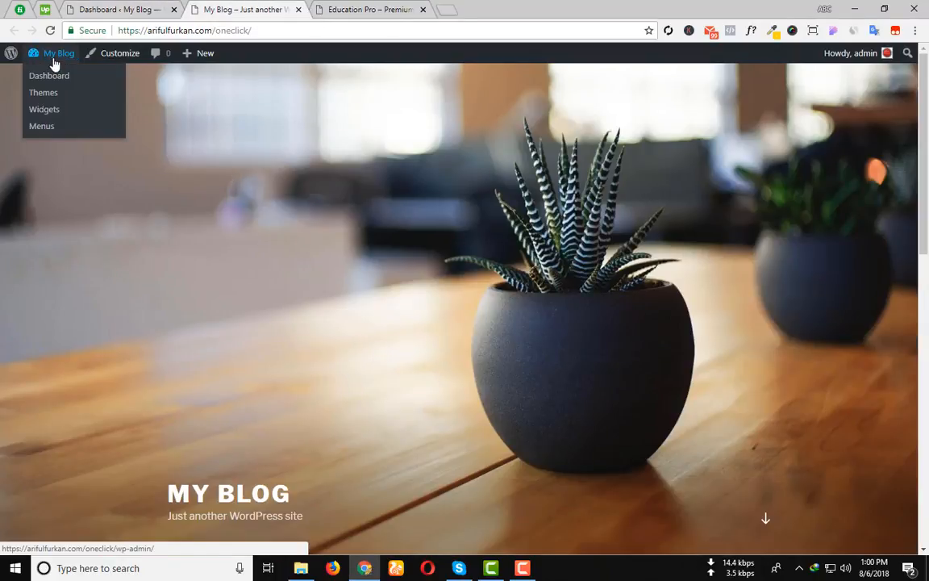
mouse_move(49, 76)
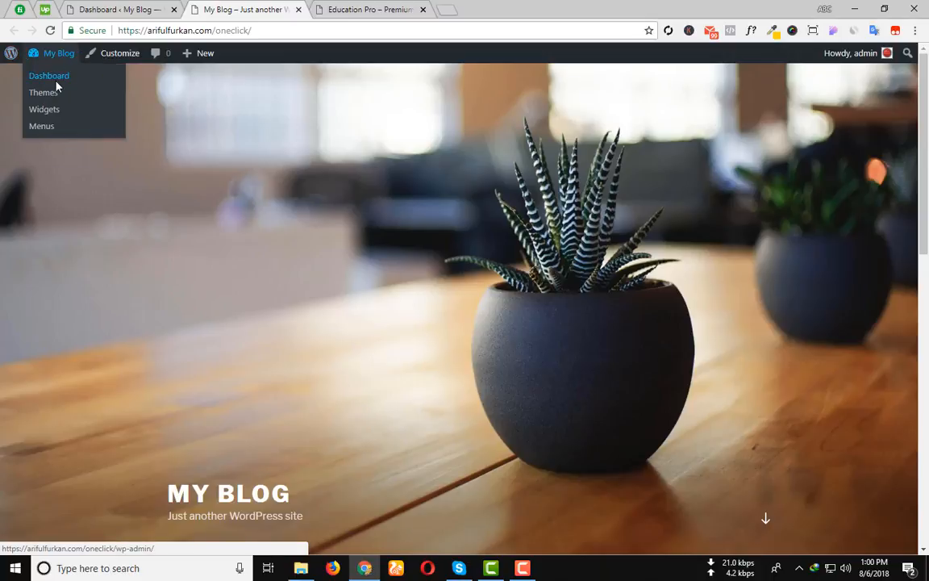
left_click(48, 76)
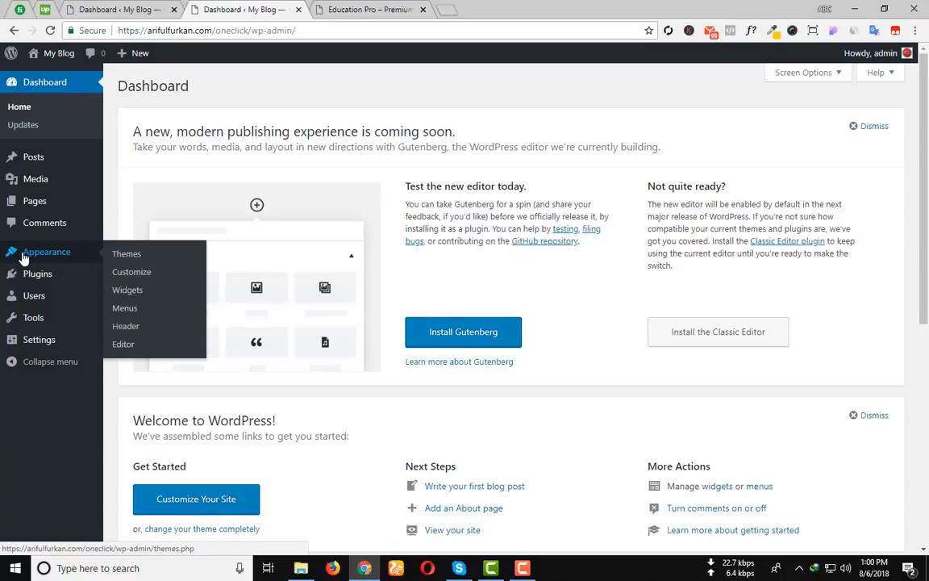
mouse_move(125, 253)
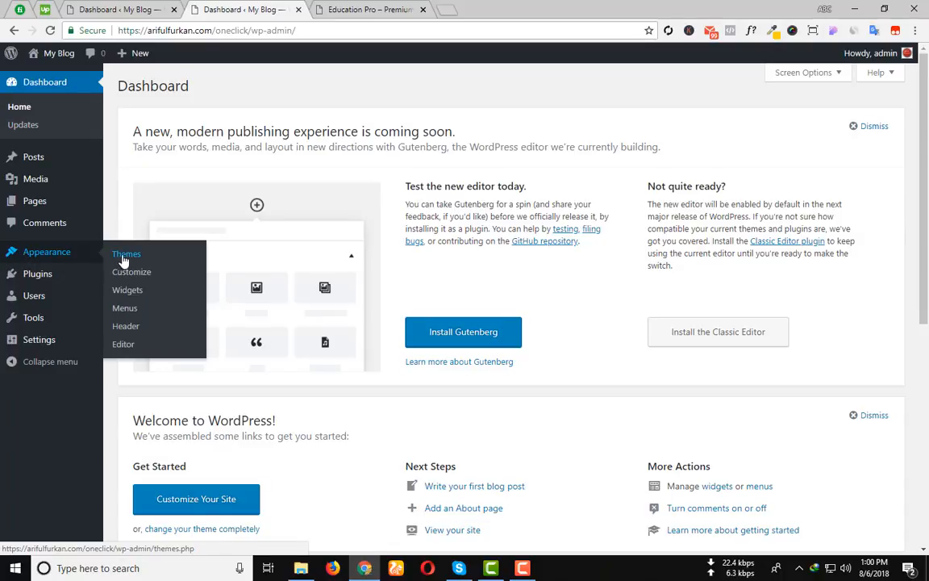
From Appearance > Themes > Add New, choose education-pro-2.zip as the theme to upload.
left_click(125, 254)
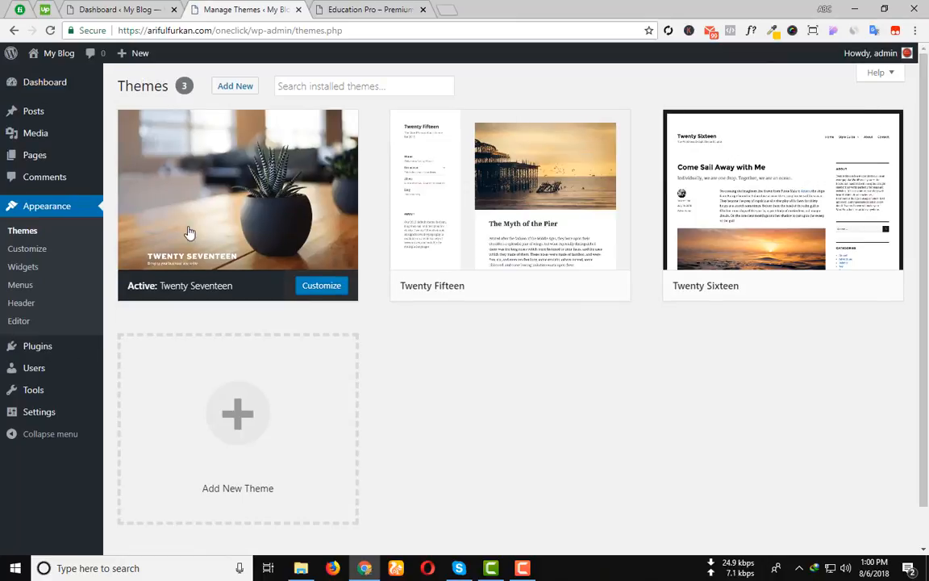
left_click(236, 86)
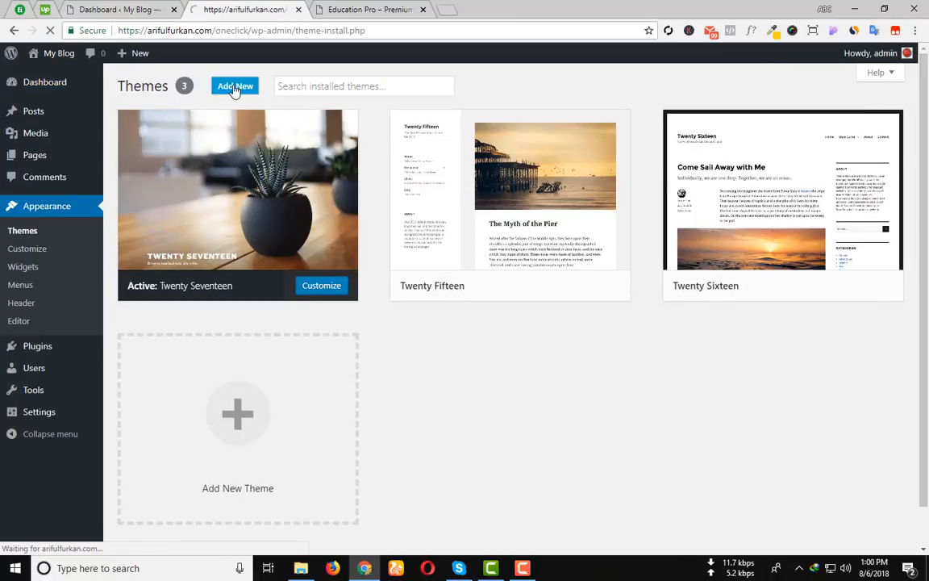
left_click(235, 86)
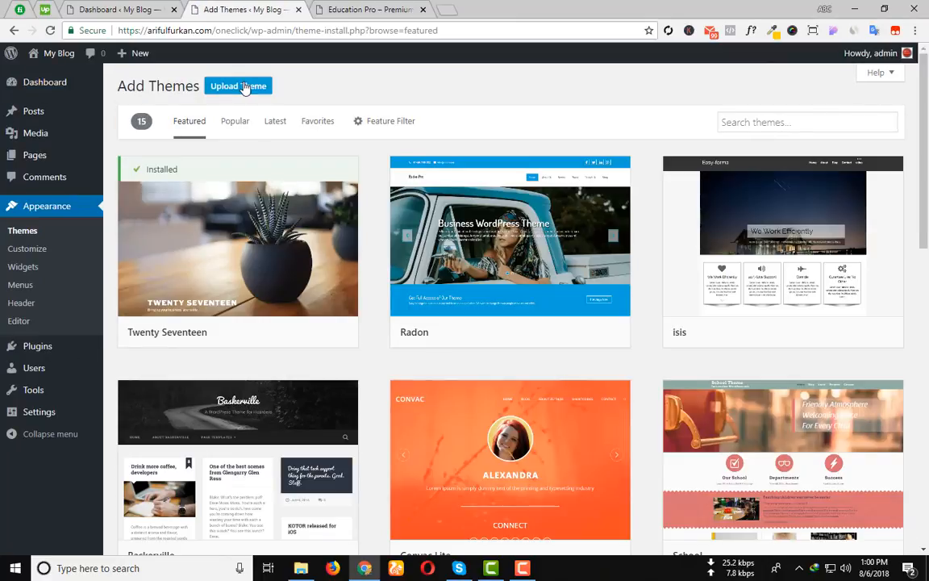
left_click(239, 87)
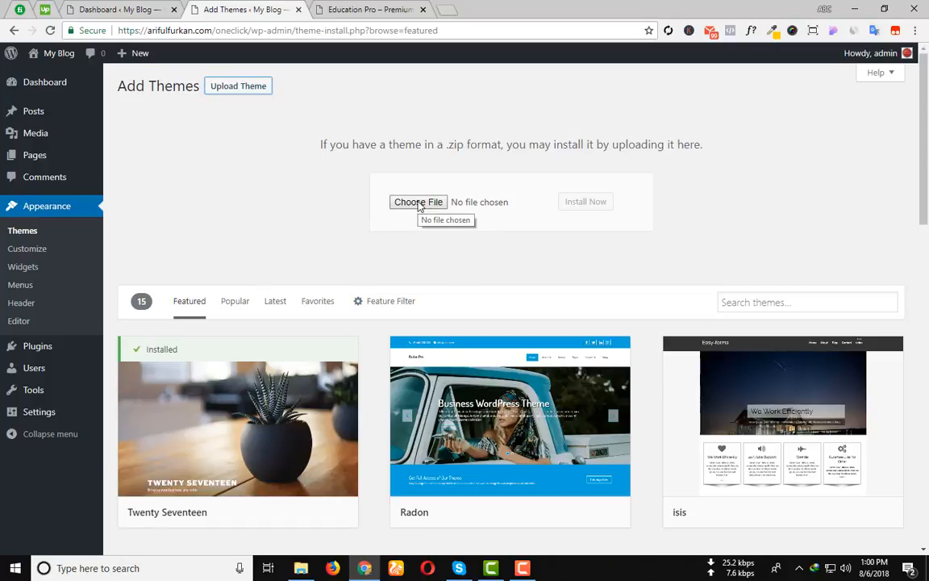
left_click(417, 202)
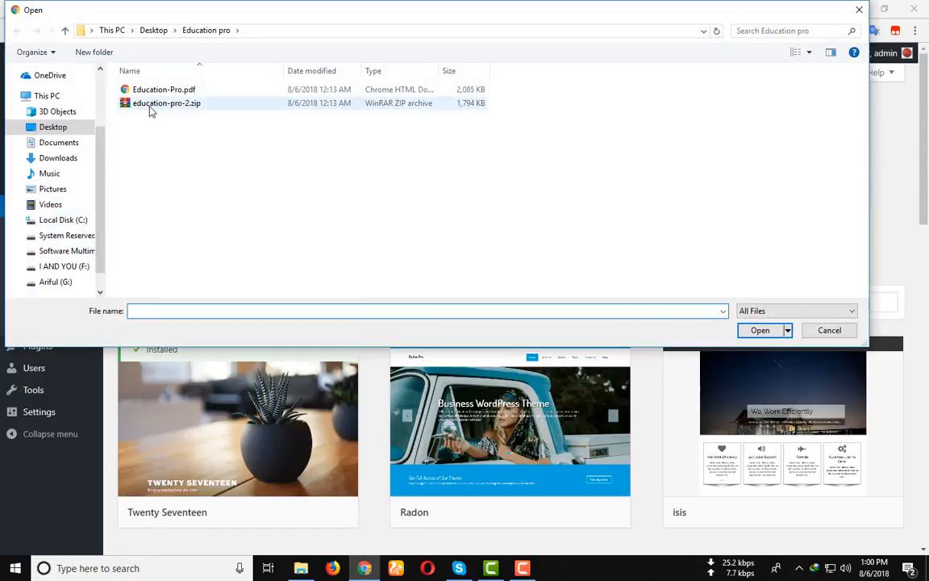
left_click(758, 329)
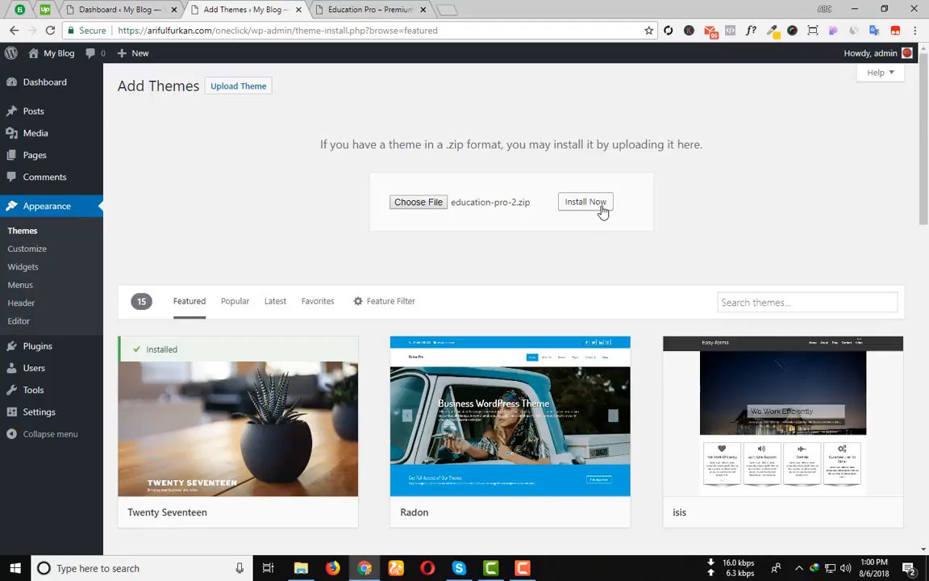
Start installing the uploaded education-pro-2.zip theme with Install Now.
left_click(585, 202)
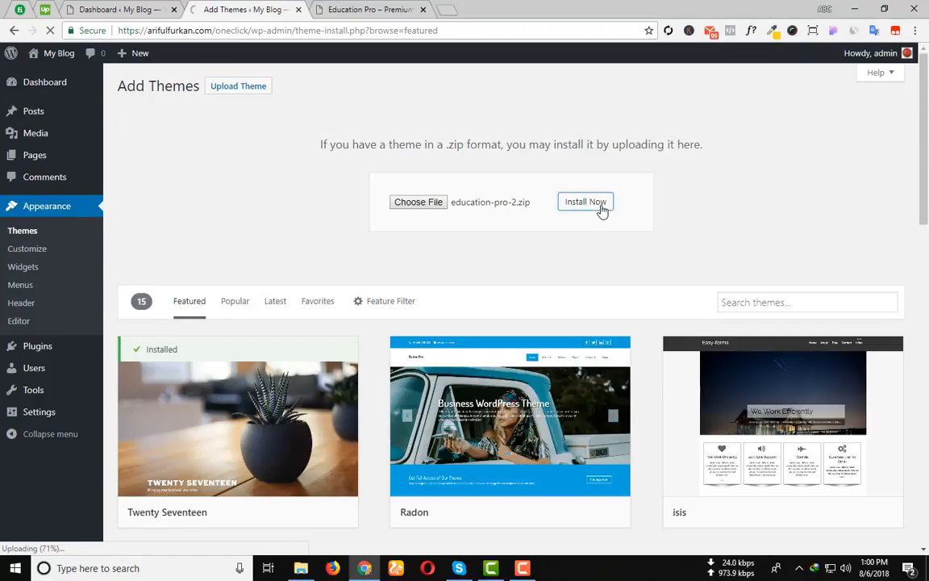
left_click(586, 202)
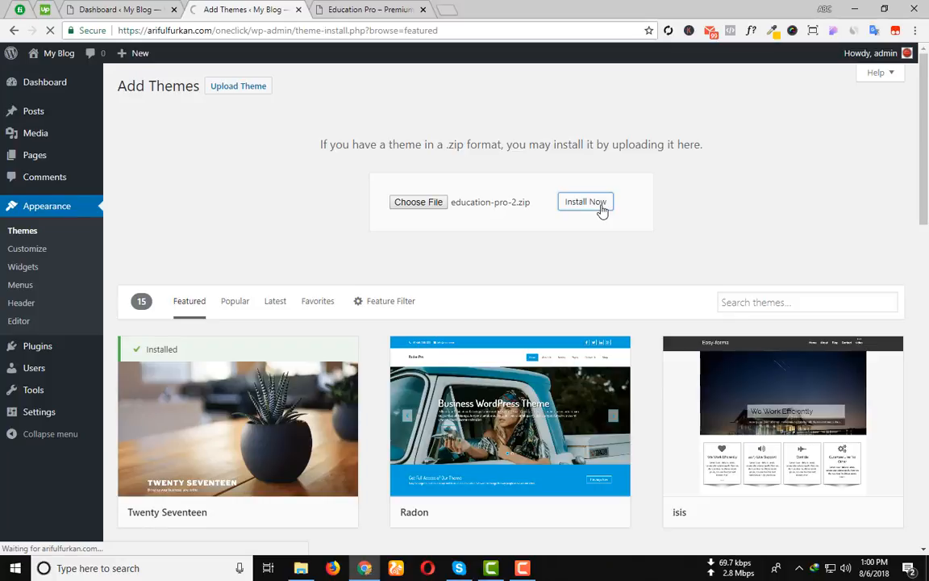
mouse_move(480, 245)
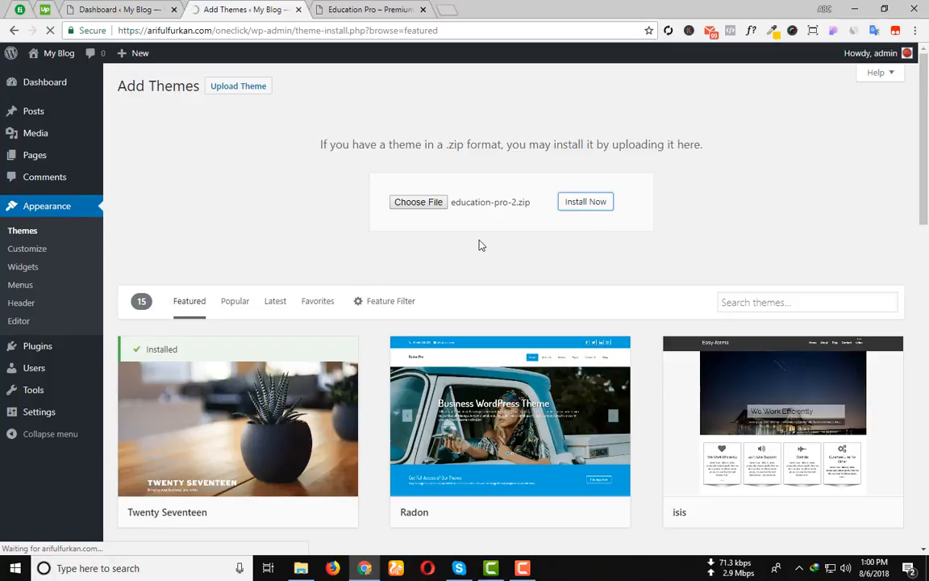
left_click(584, 200)
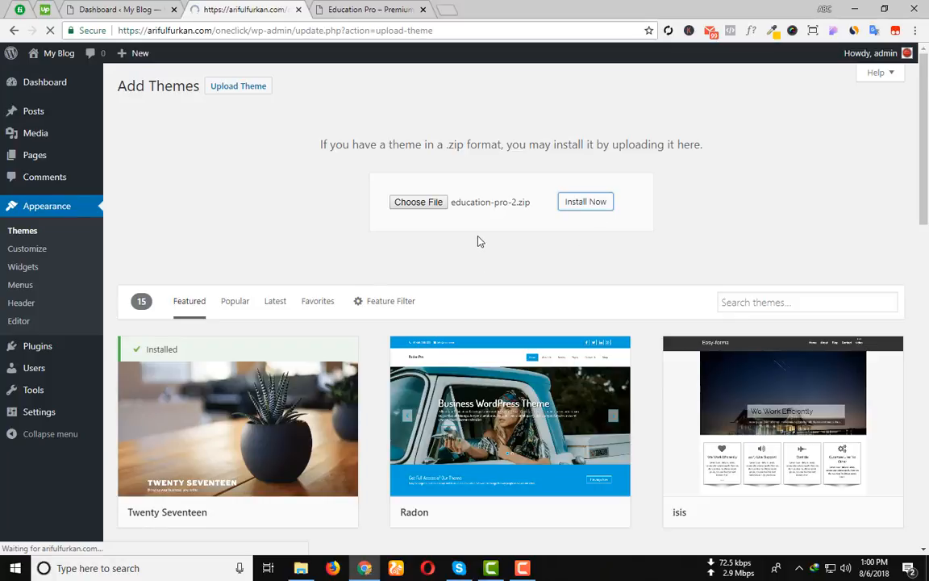
Activate the newly installed Education Pro theme as My Blog's active theme.
left_click(583, 202)
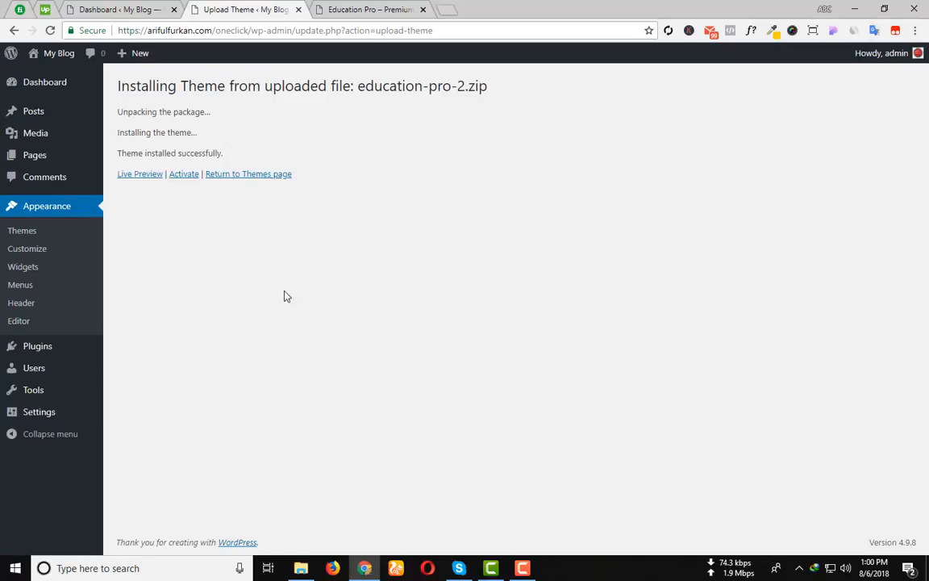
left_click(184, 174)
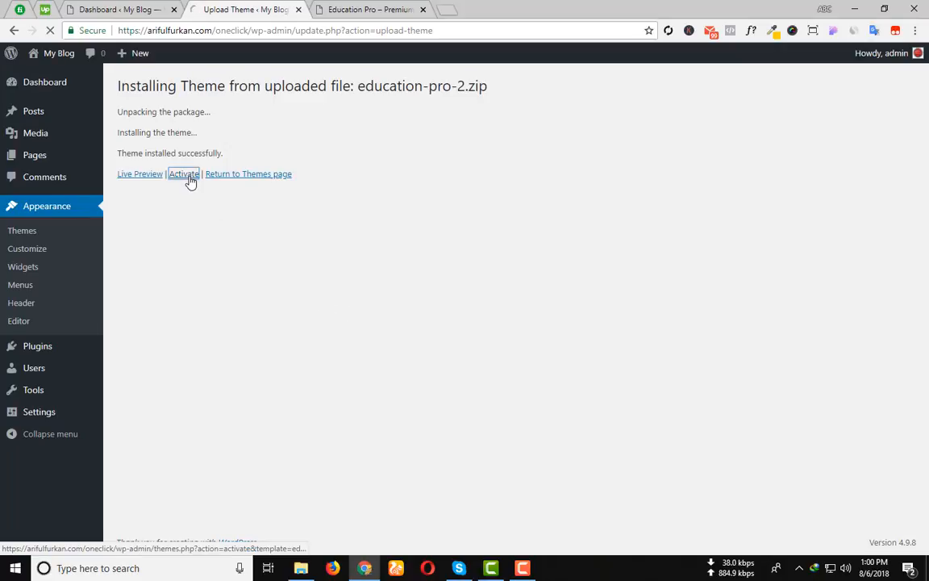
left_click(184, 174)
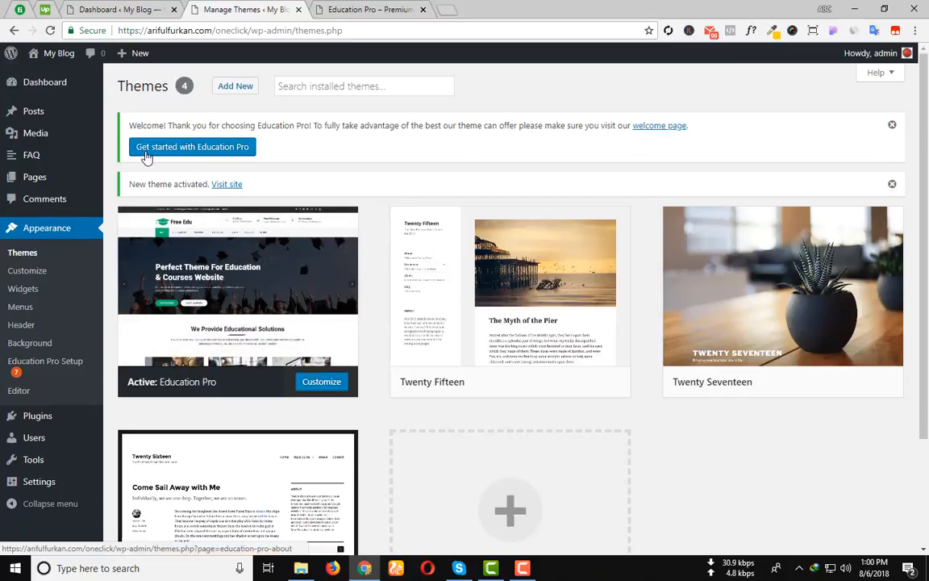
mouse_move(229, 154)
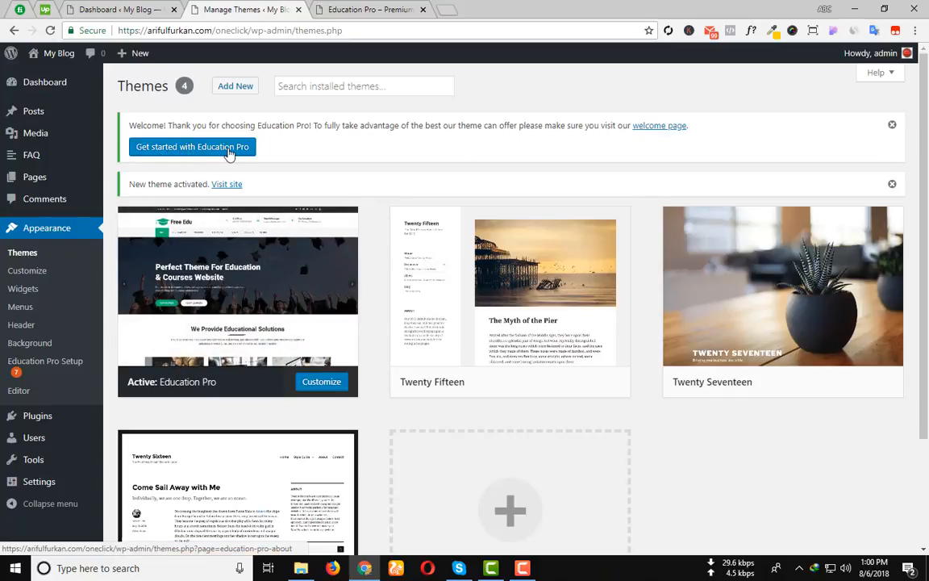
Go to 'Get started with Education Pro' and review its Recommended Actions plugin list.
left_click(192, 145)
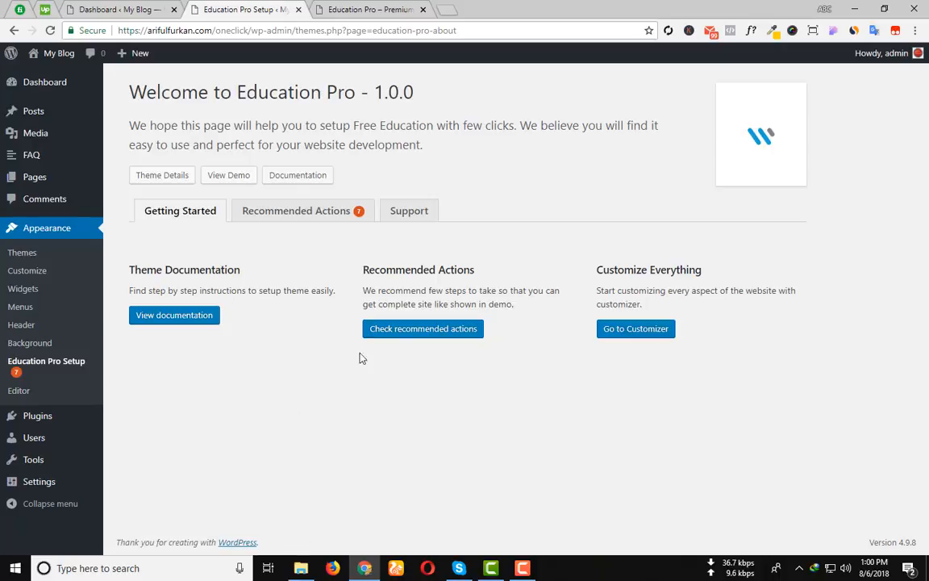
mouse_move(162, 174)
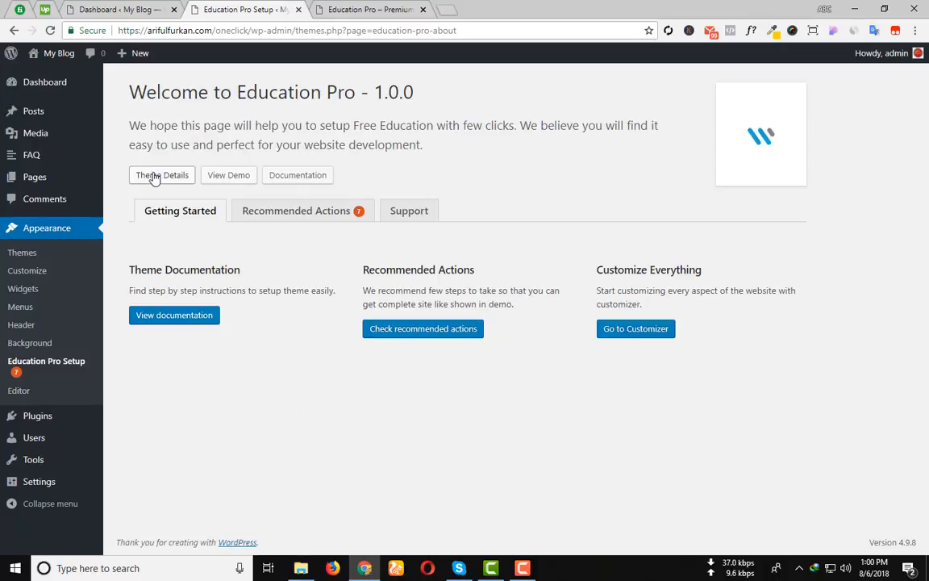
mouse_move(161, 174)
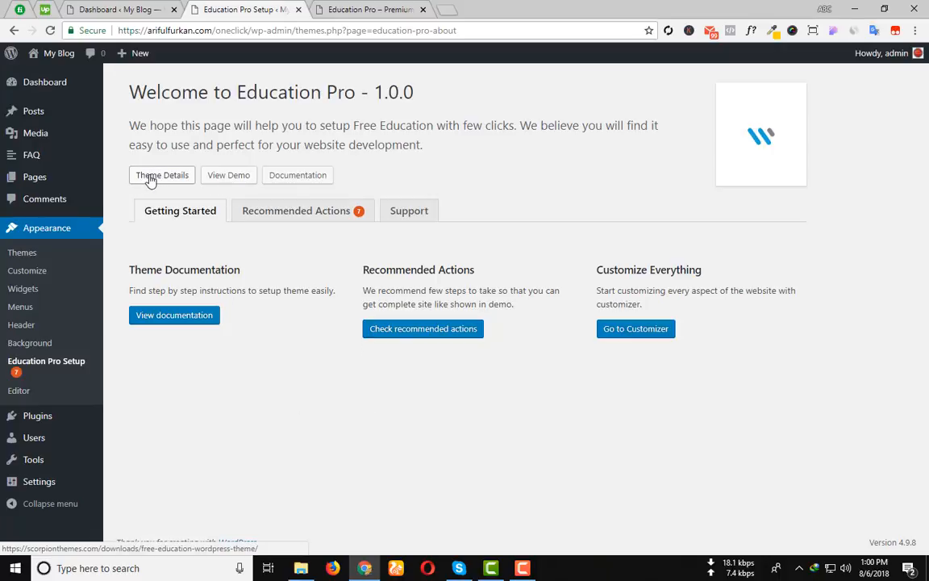
mouse_move(297, 174)
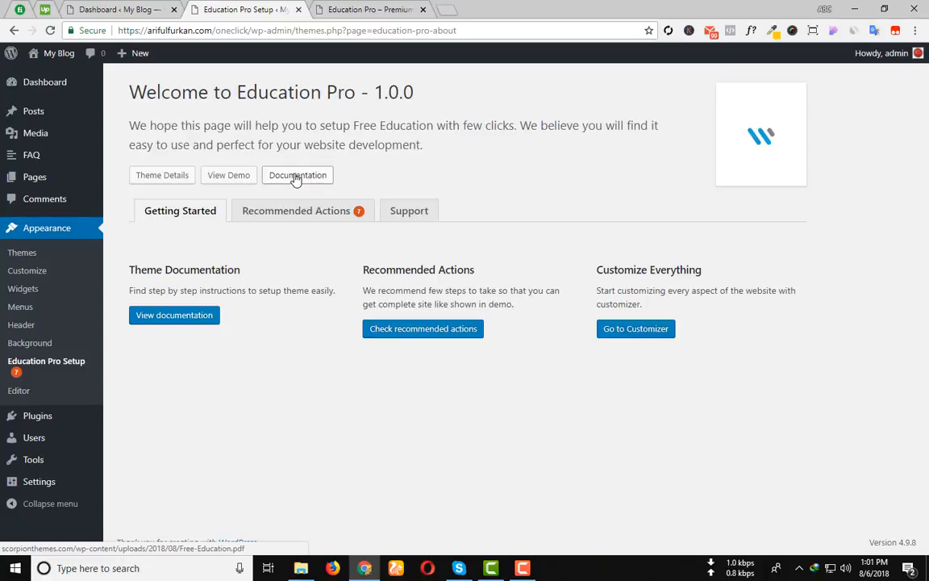
mouse_move(287, 216)
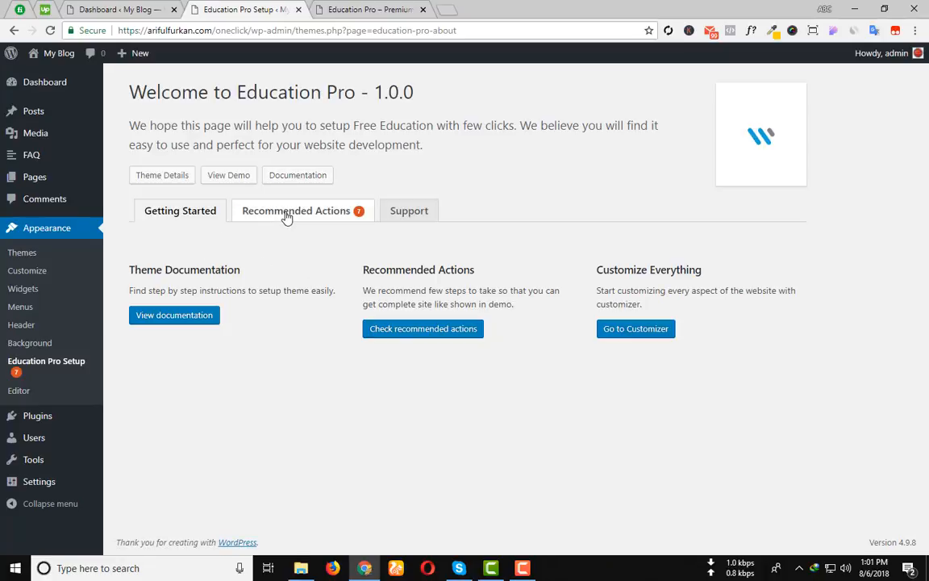
mouse_move(271, 217)
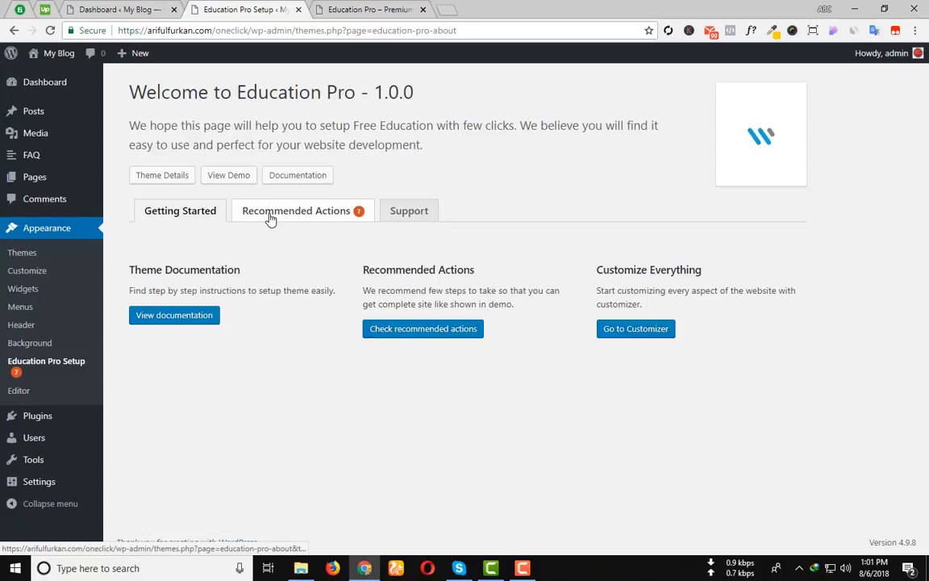
left_click(297, 209)
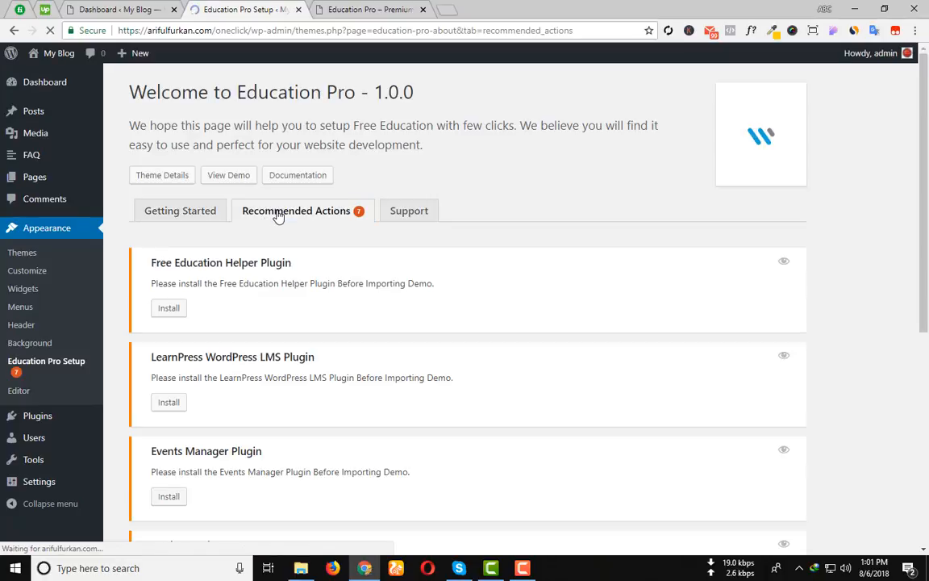
scroll("down", 3)
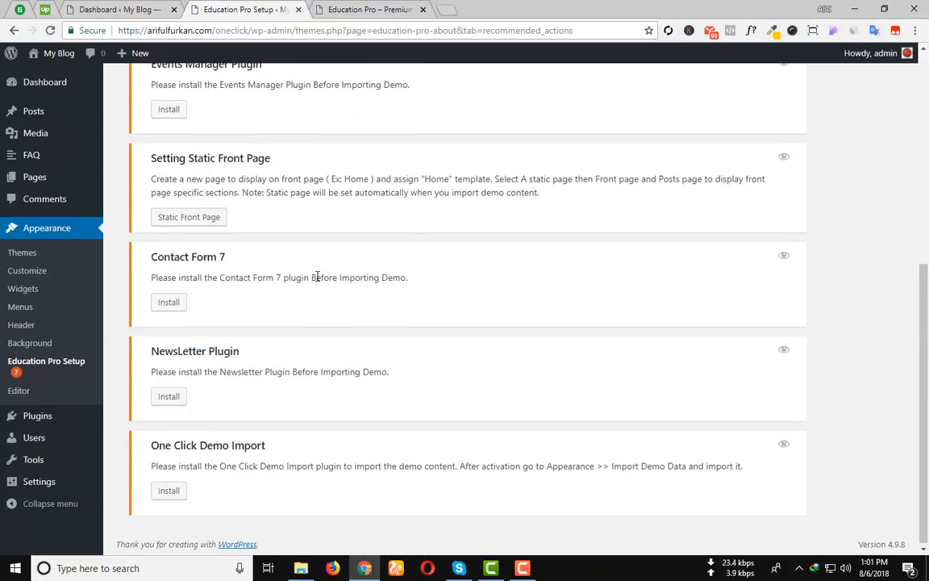
scroll("up", 3)
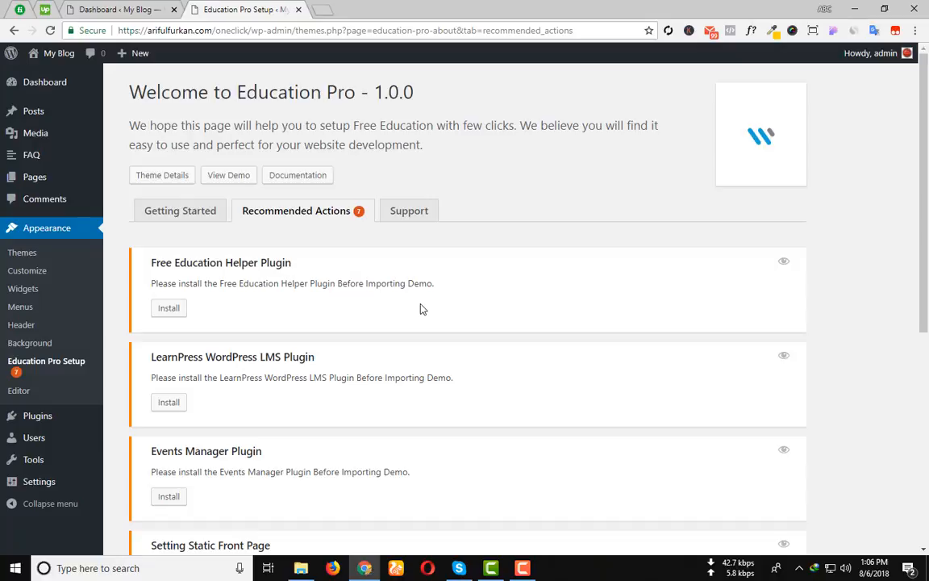
mouse_move(435, 277)
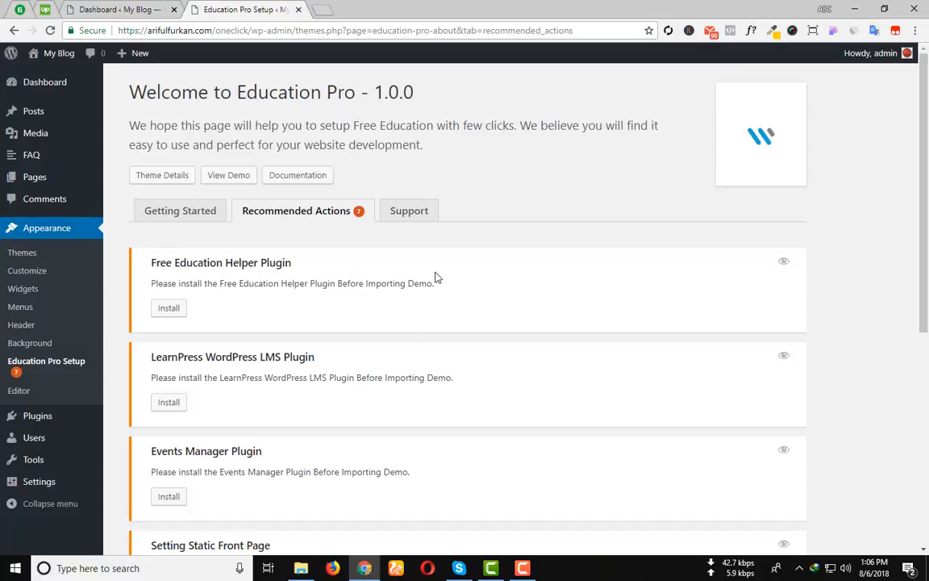
scroll("down", 3)
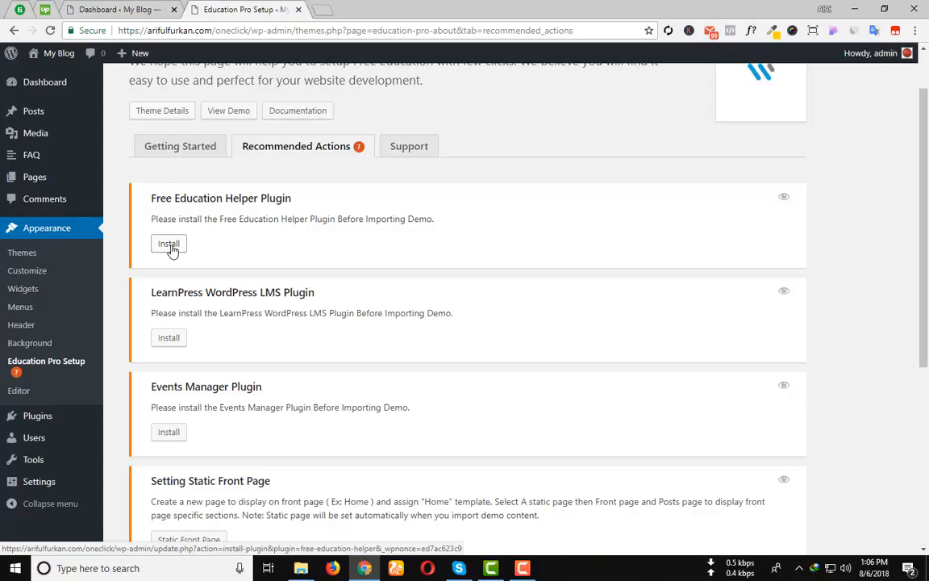
Start installing Free Education Helper and LearnPress, each in a separate tab.
right_click(168, 243)
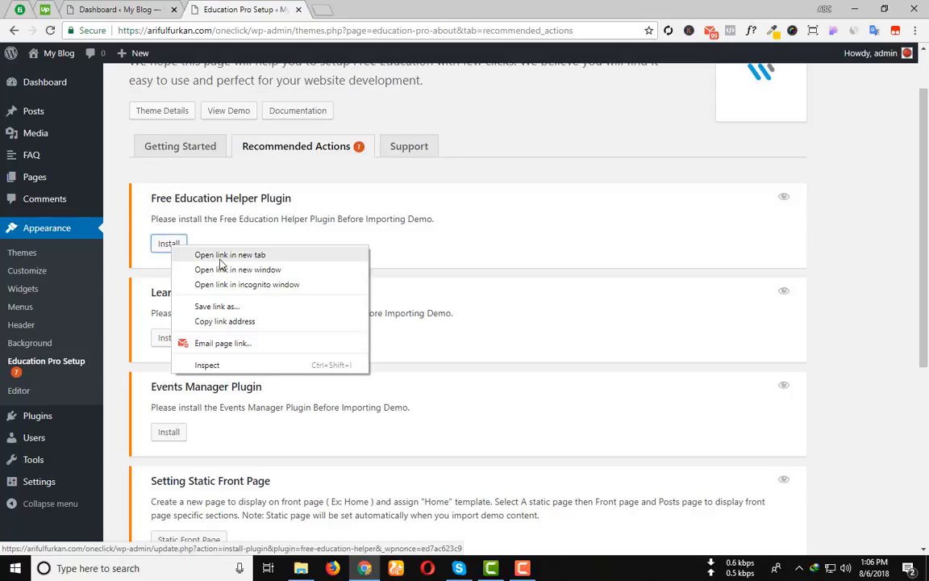
mouse_move(243, 262)
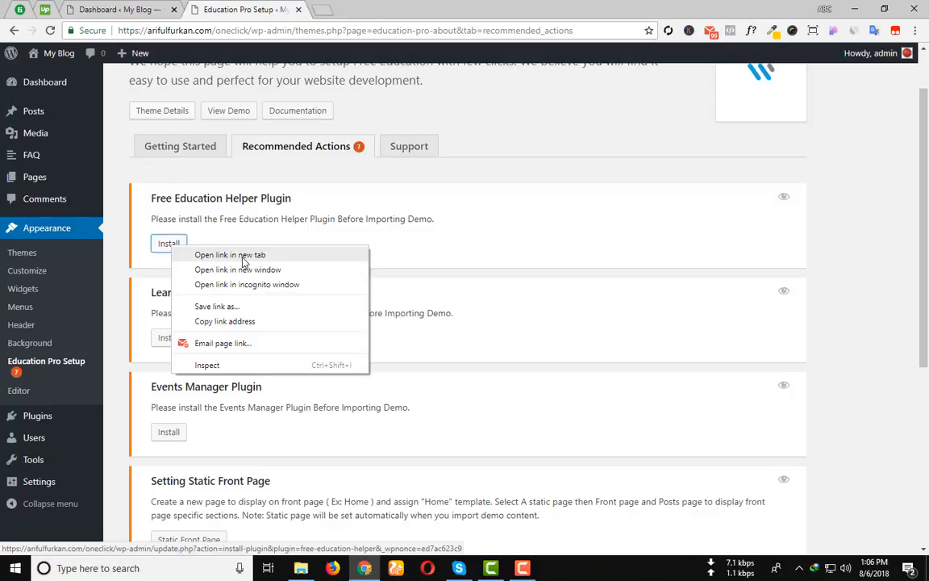
left_click(229, 255)
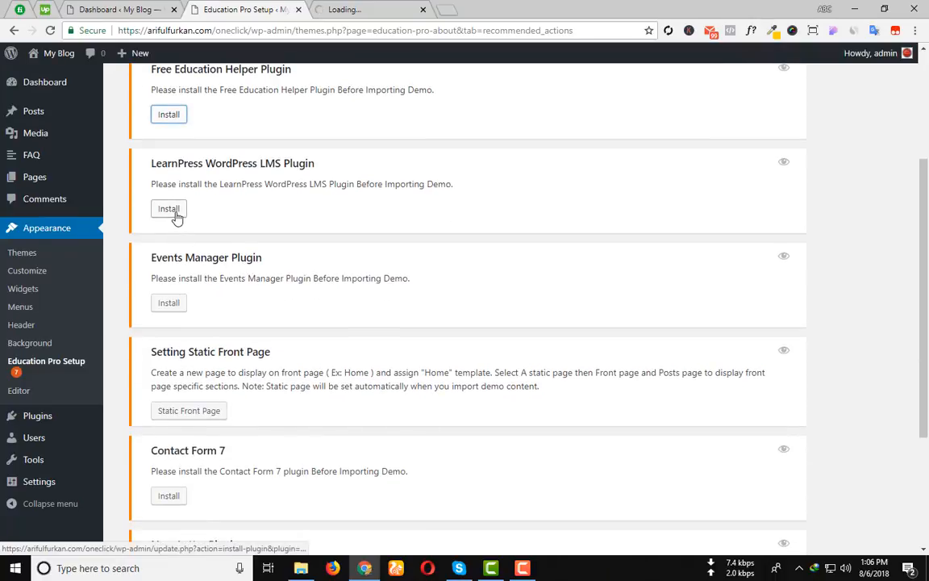
left_click(168, 208)
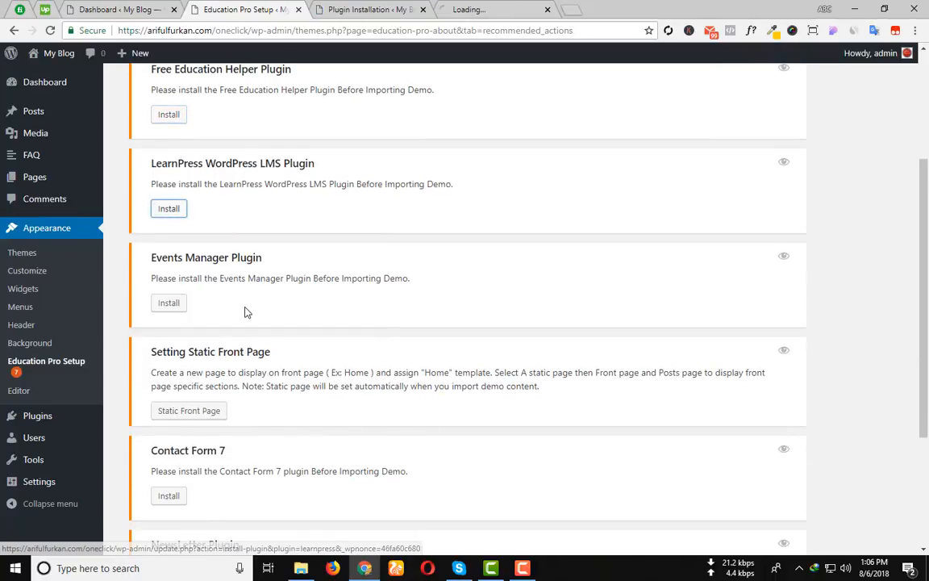
scroll("down", 3)
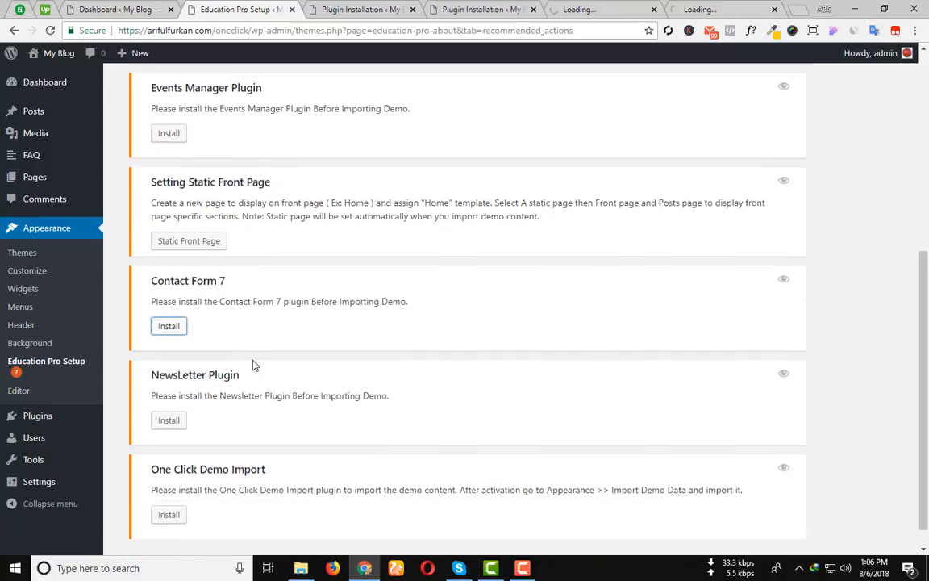
Start installing Newsletter and One Click Demo Import in new tabs, then return to Education Pro Setup.
left_click(168, 325)
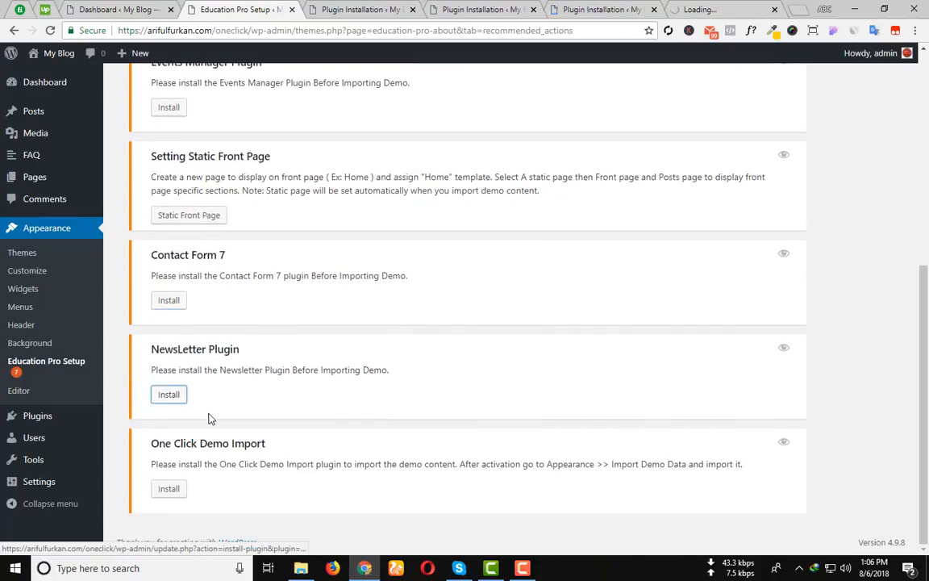
right_click(168, 394)
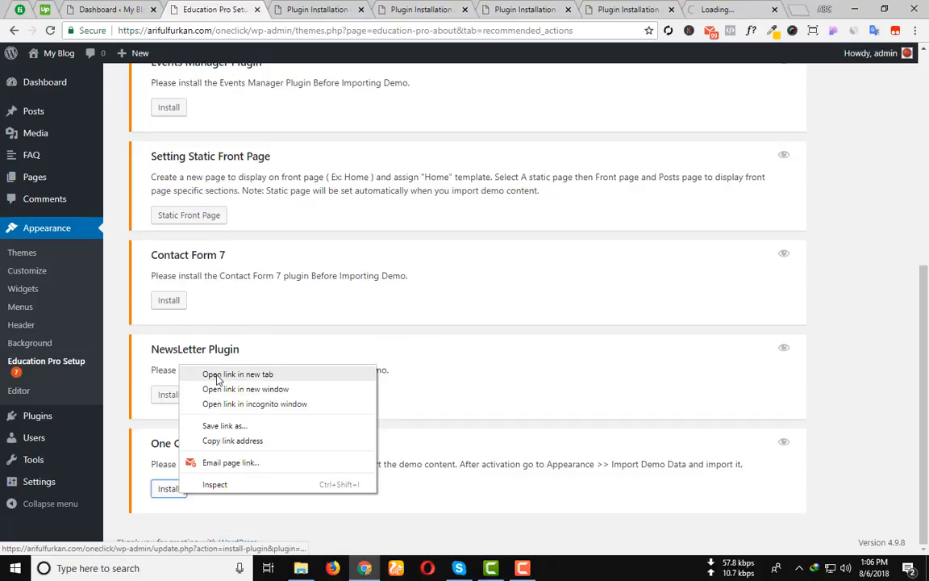
left_click(237, 374)
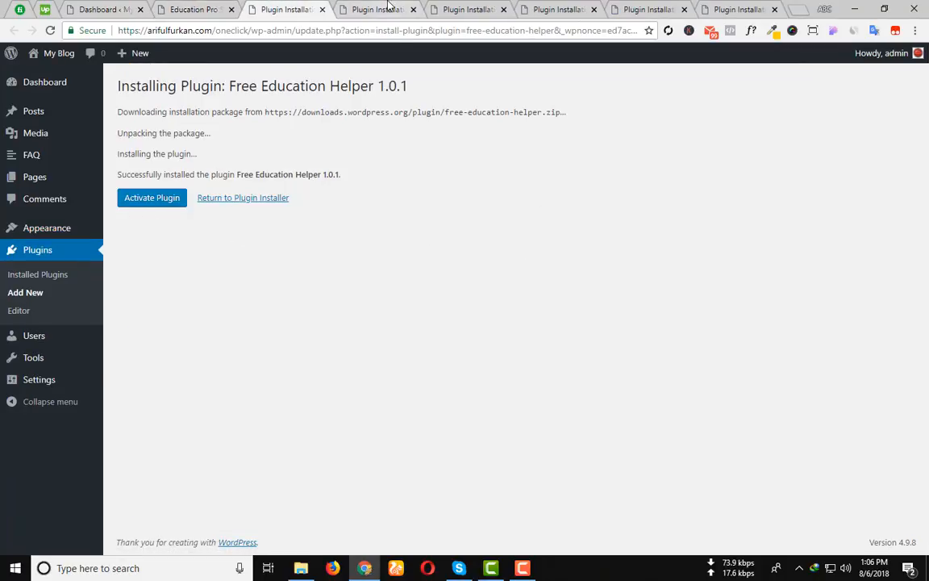
left_click(738, 10)
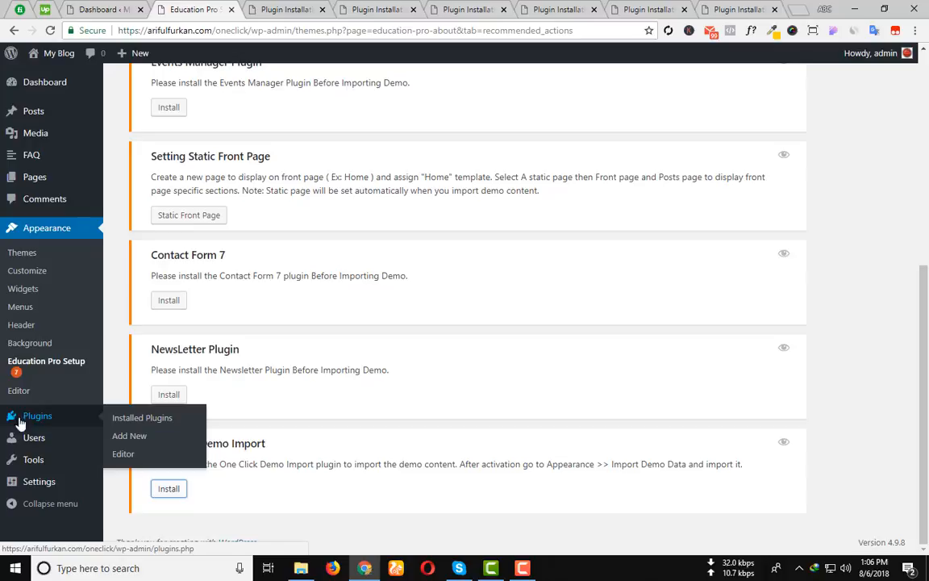
mouse_move(142, 423)
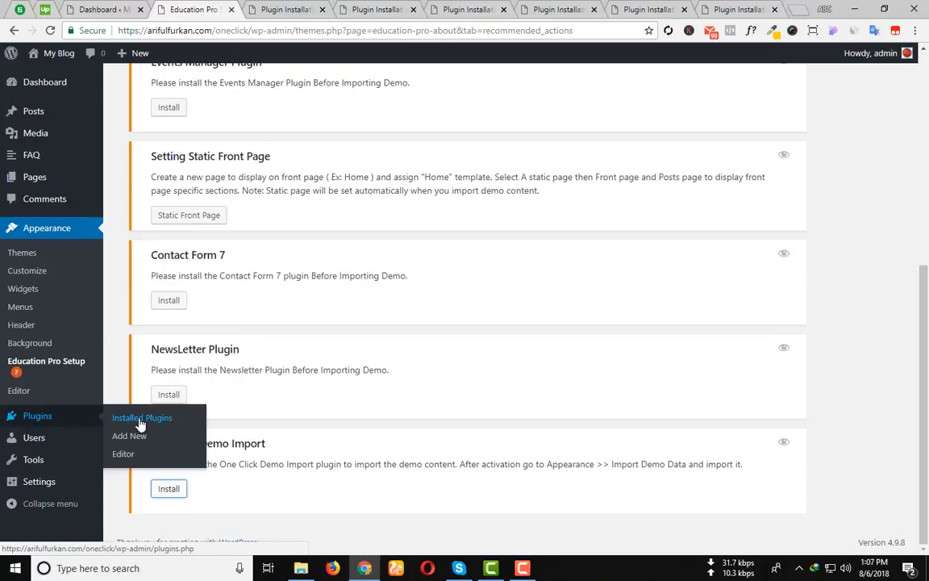
On Installed Plugins, select every plugin with the select-all checkbox.
left_click(141, 416)
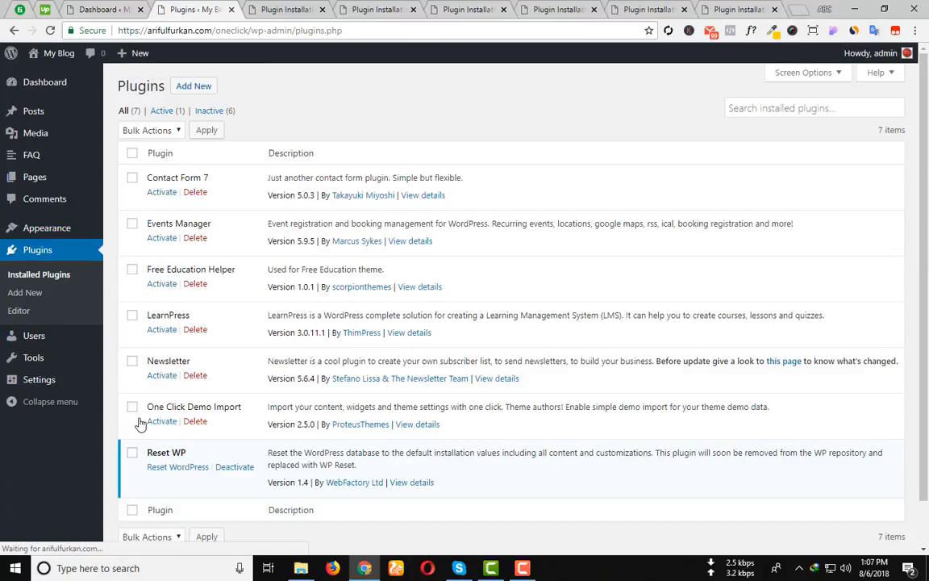
scroll("down", 3)
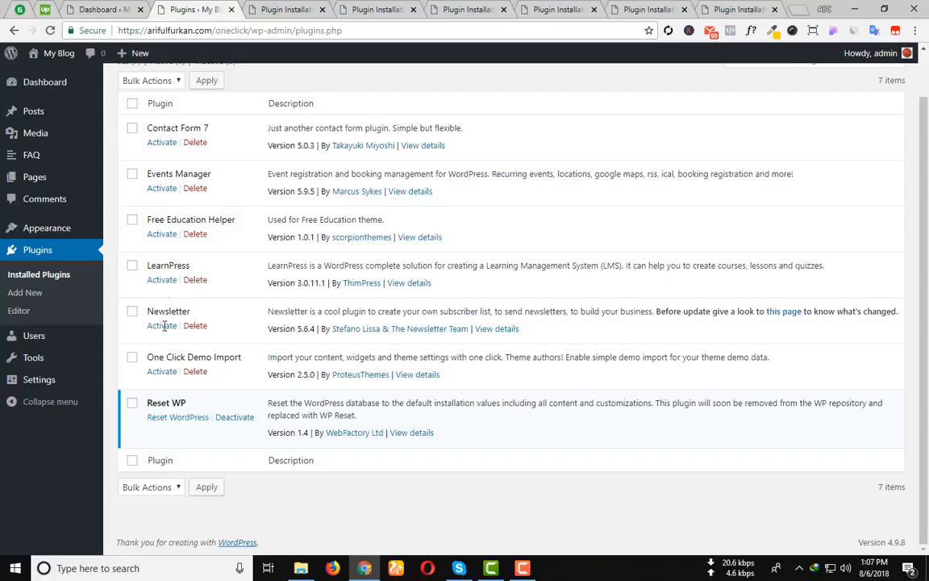
scroll("up", 3)
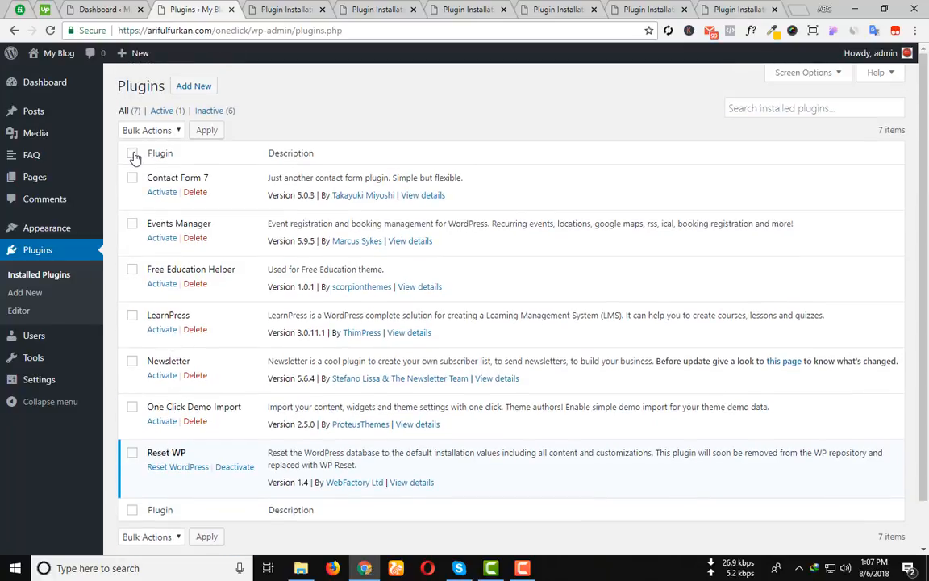
left_click(133, 153)
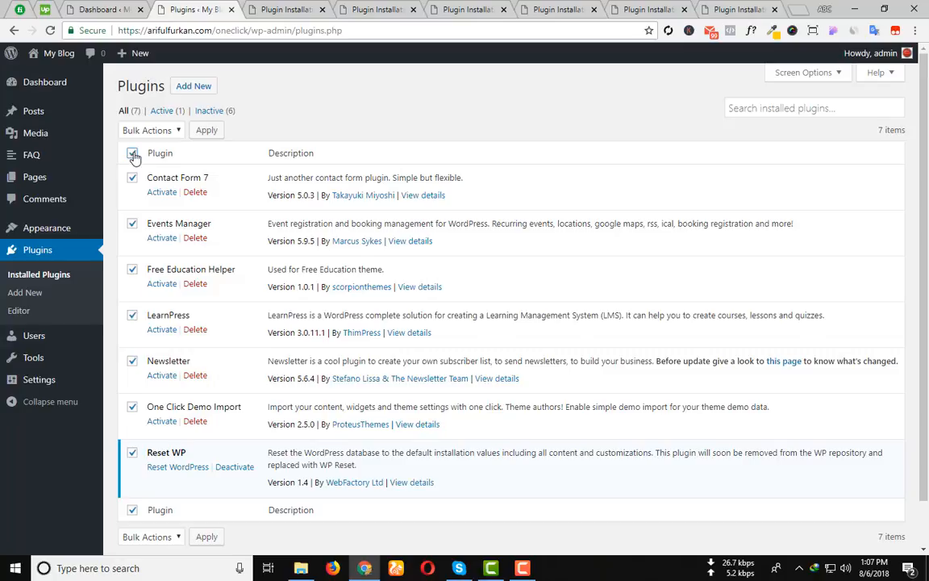
left_click(149, 129)
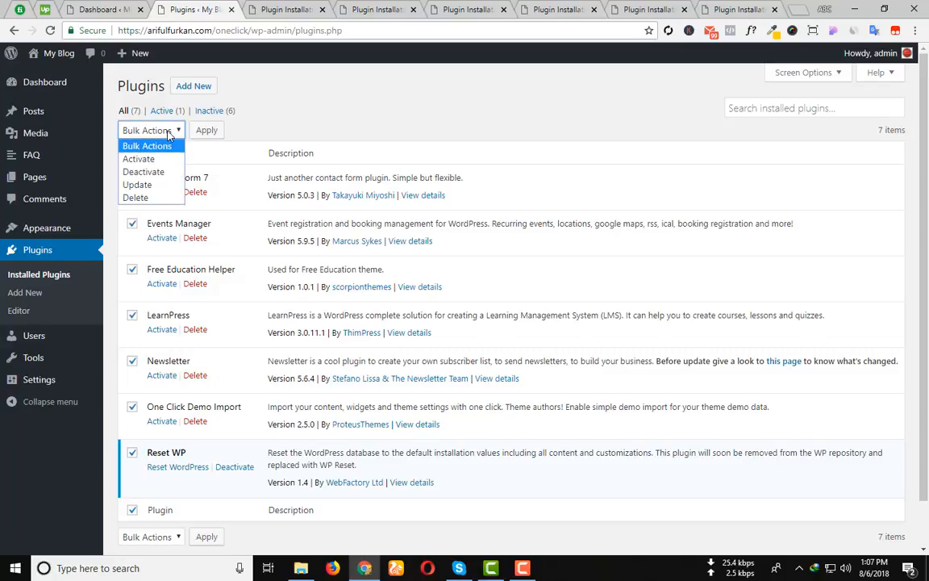
left_click(139, 158)
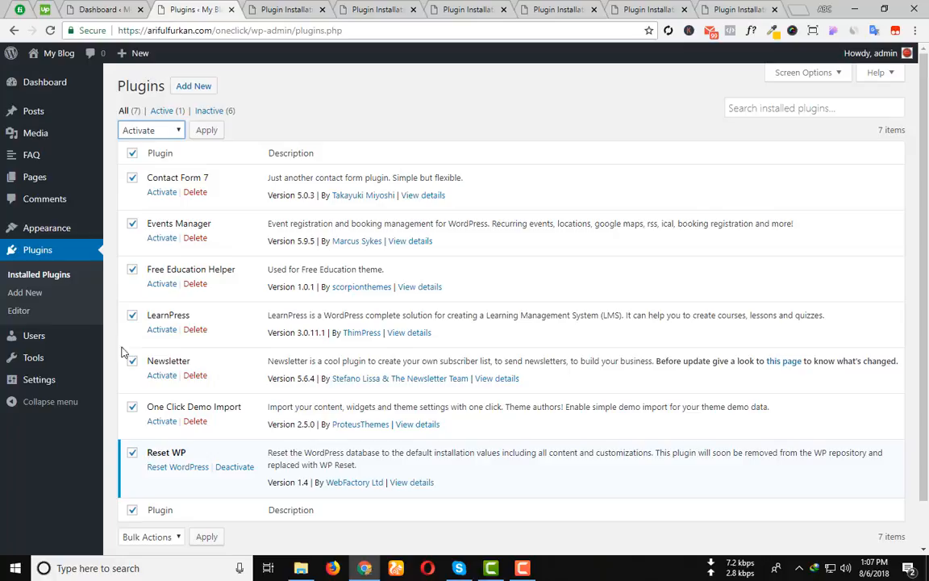
Apply the Activate bulk action to all selected plugins.
left_click(206, 129)
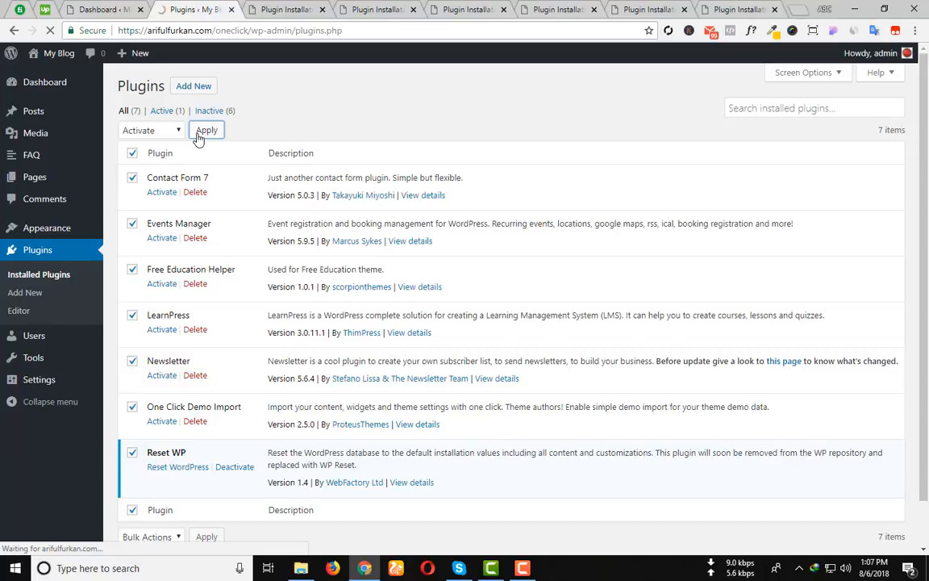
left_click(207, 129)
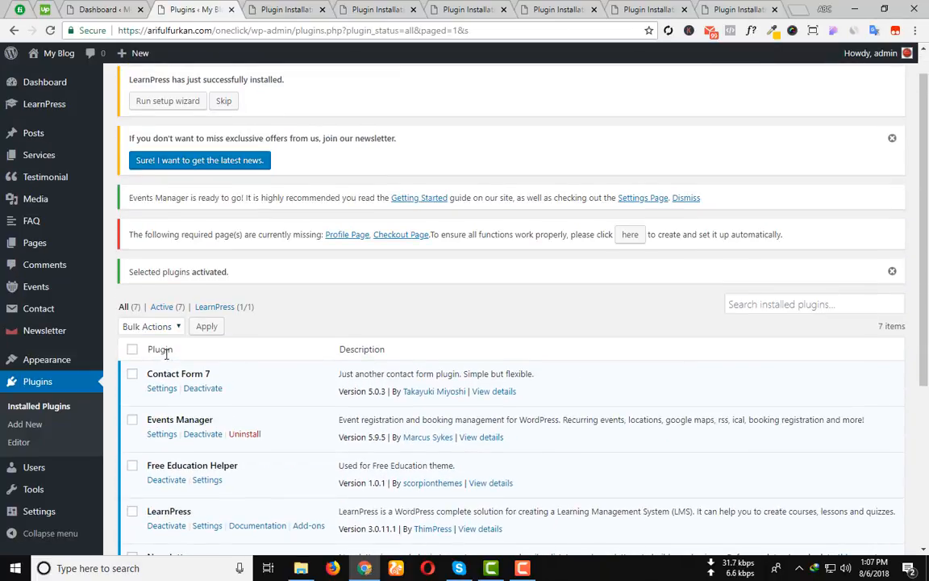
scroll("up", 3)
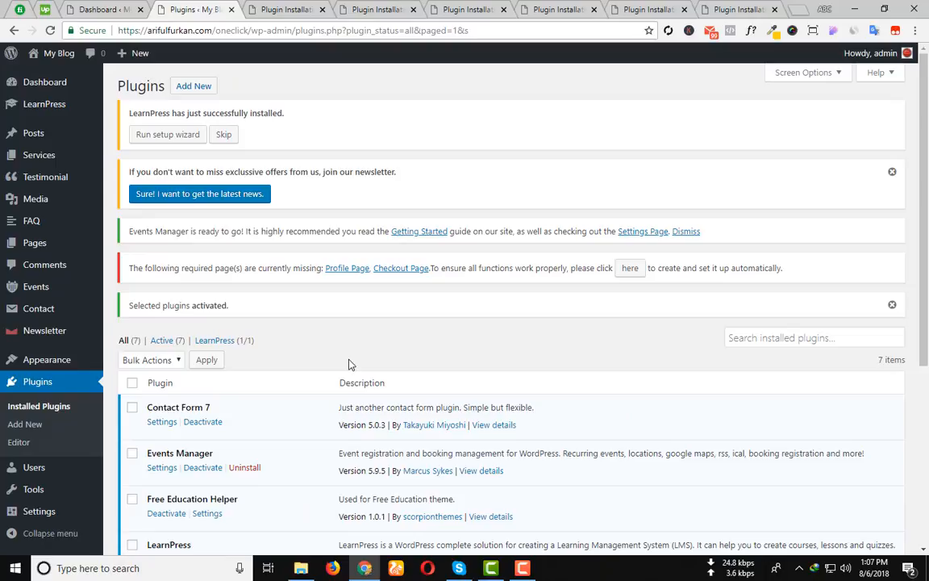
scroll("down", 3)
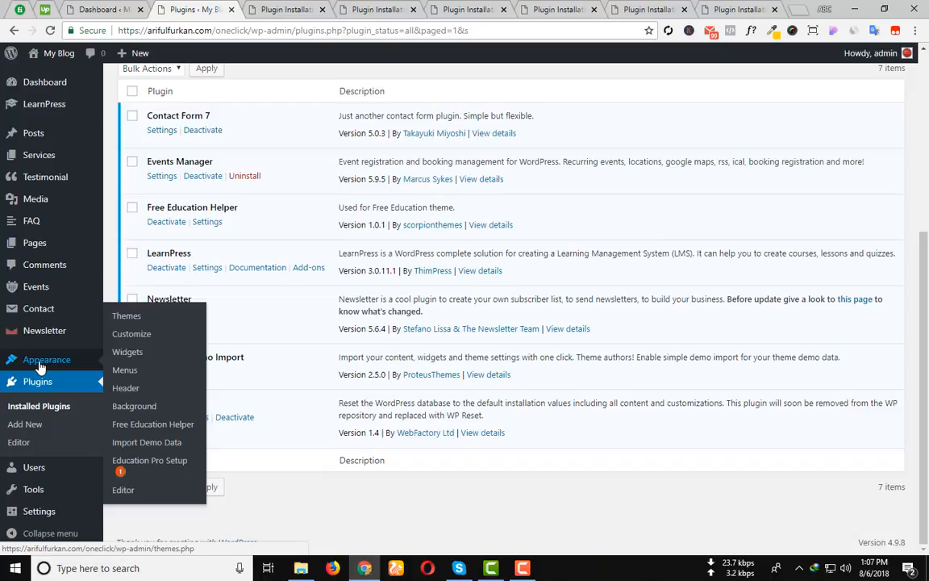
mouse_move(145, 442)
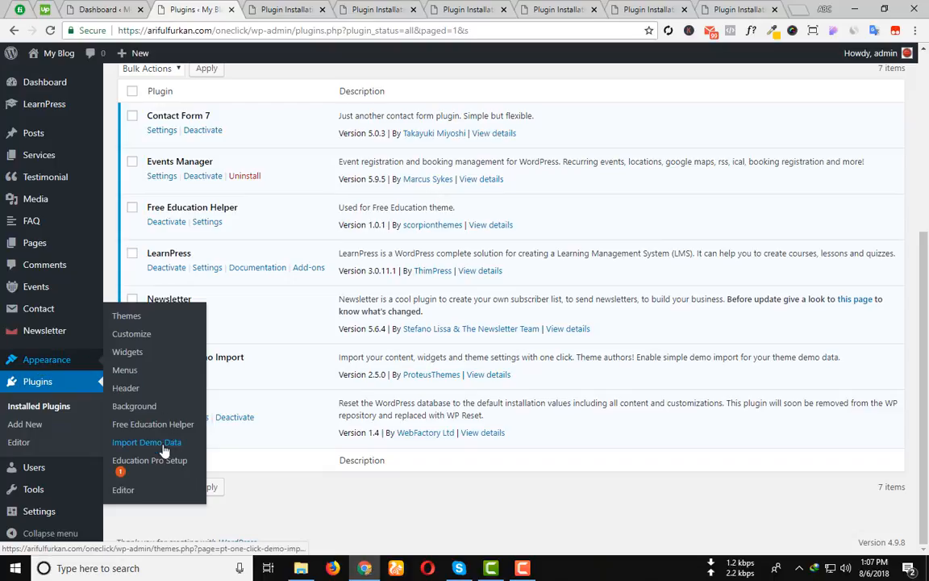
mouse_move(132, 446)
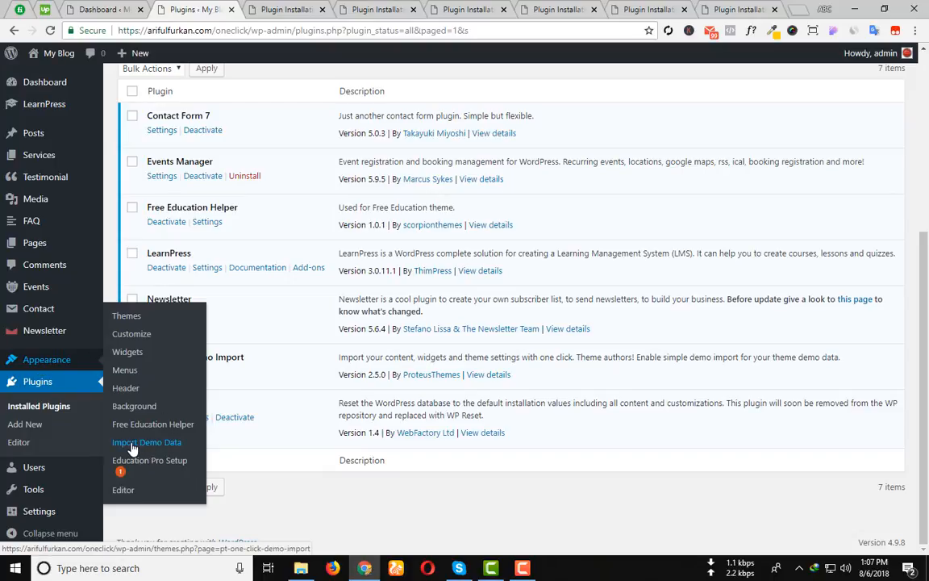
mouse_move(160, 442)
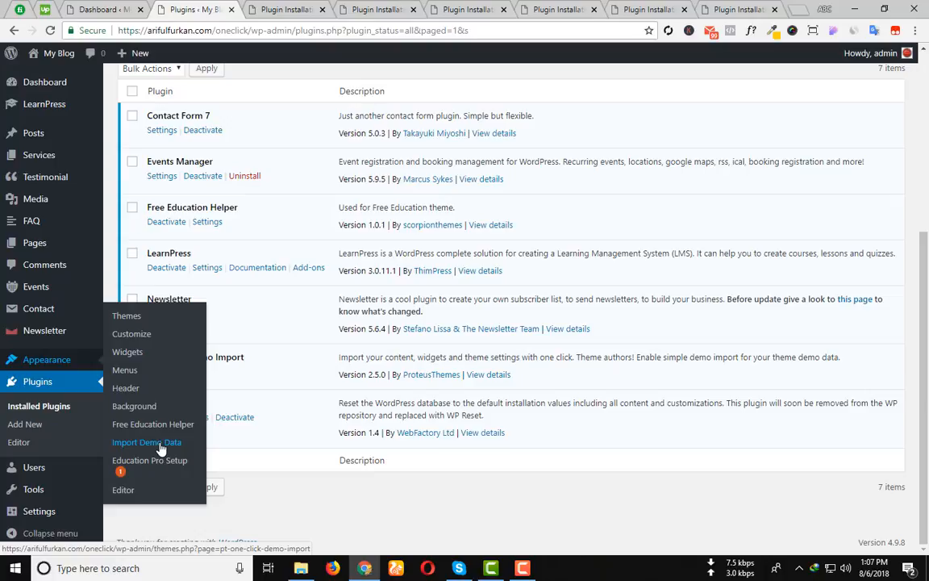
Go to Appearance > Import Demo Data to reach the Education Pro demo import page.
left_click(145, 442)
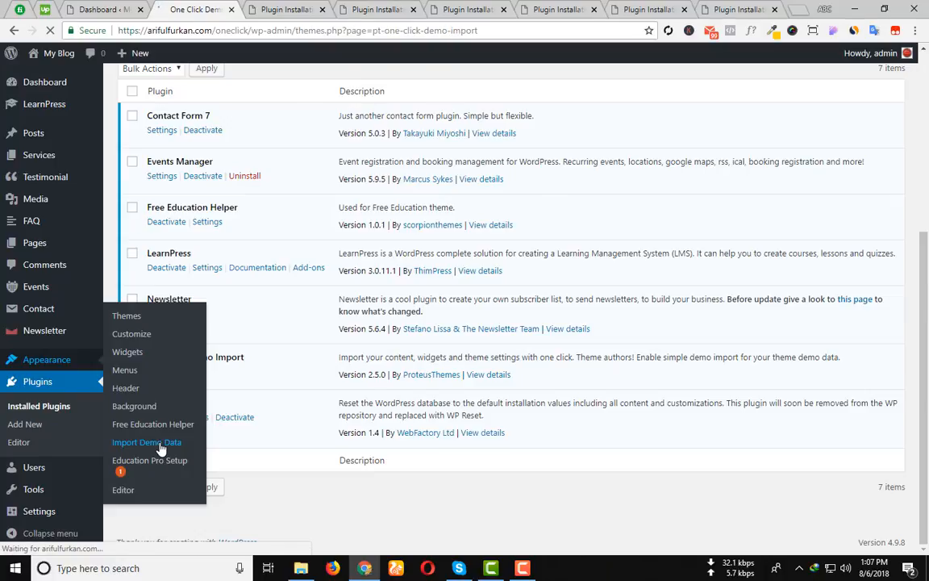
left_click(145, 442)
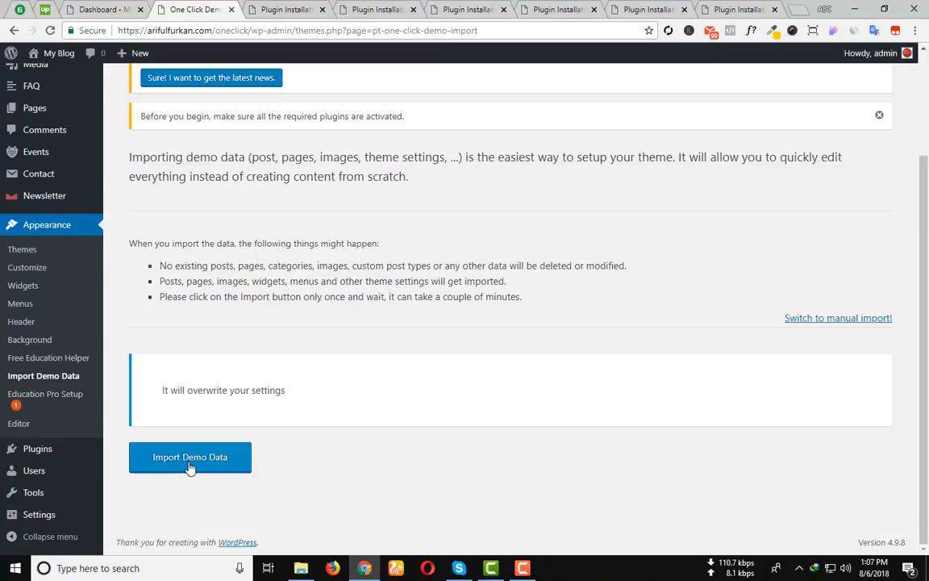
mouse_move(200, 468)
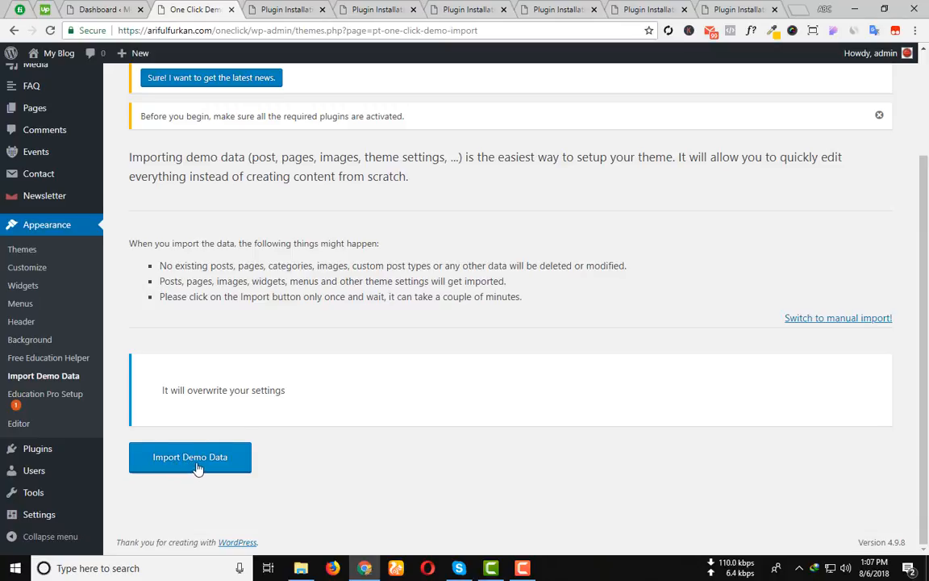
Run Import Demo Data and wait for the 'That's it, all done!' confirmation.
left_click(190, 457)
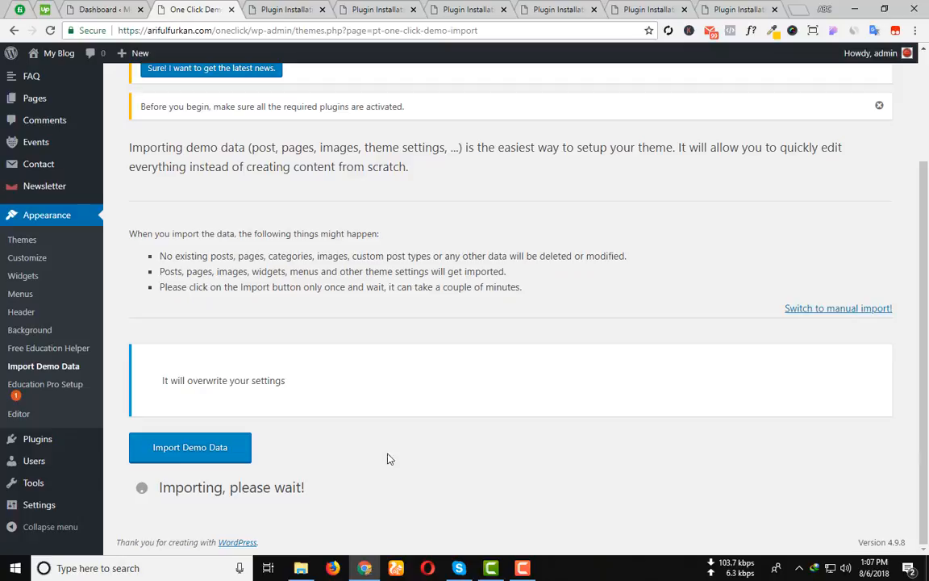
mouse_move(358, 450)
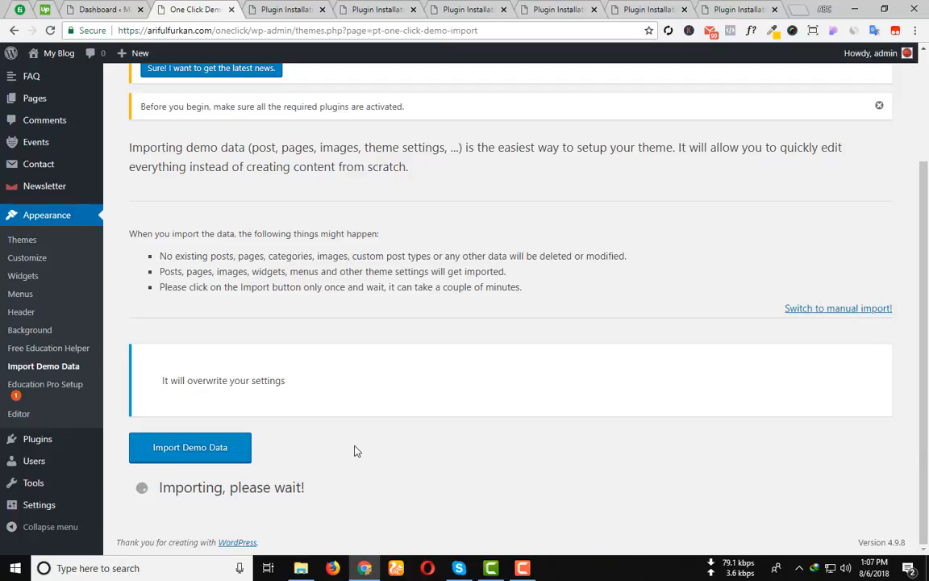
mouse_move(347, 458)
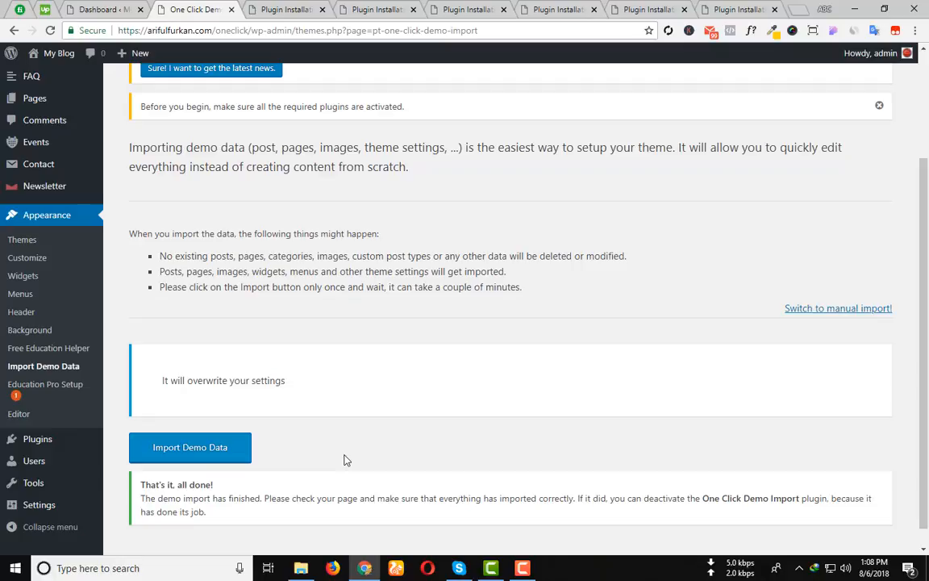
scroll("down", 3)
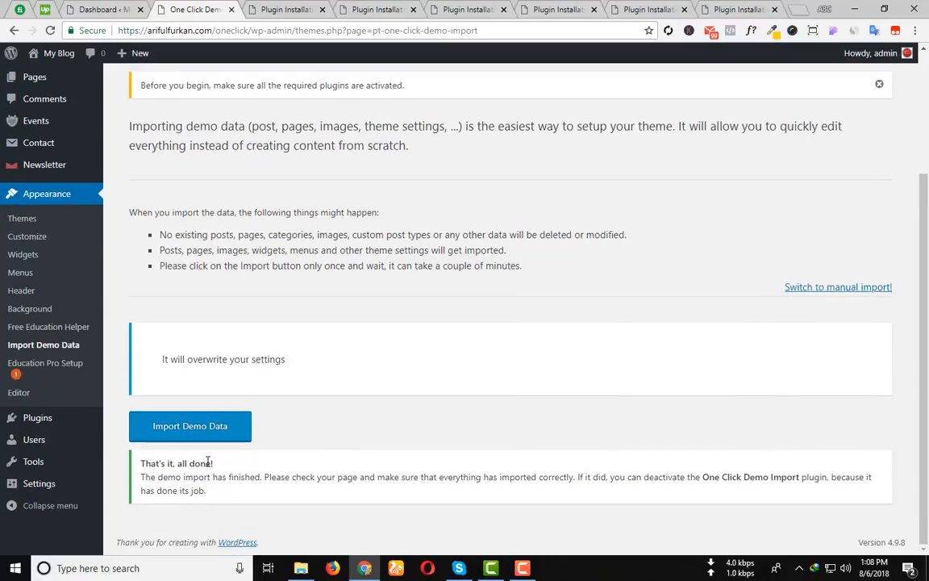
mouse_move(239, 448)
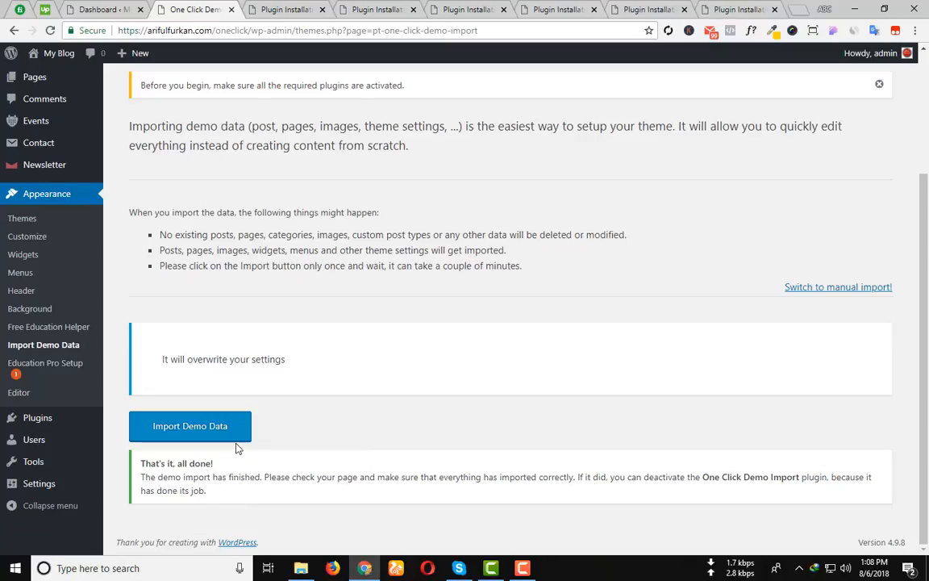
mouse_move(223, 444)
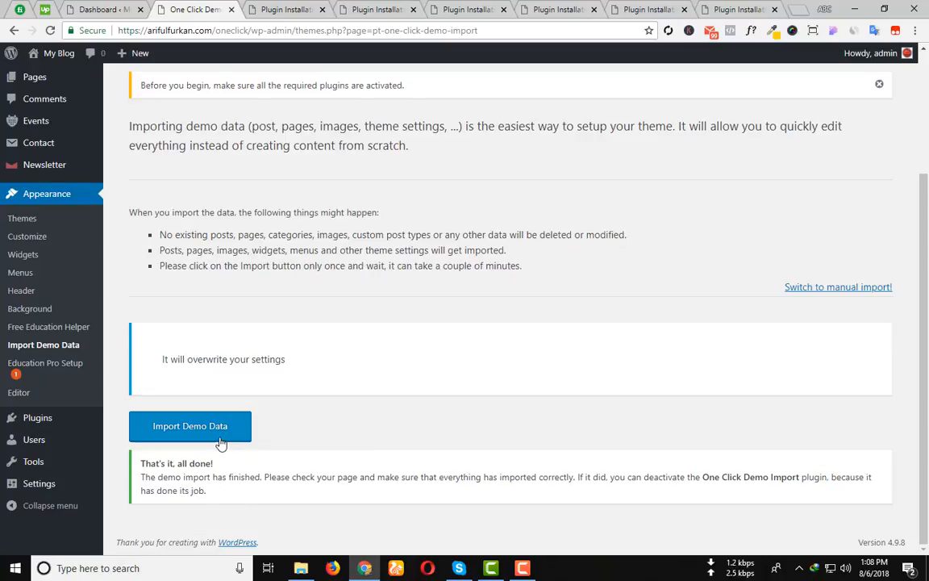
mouse_move(50, 505)
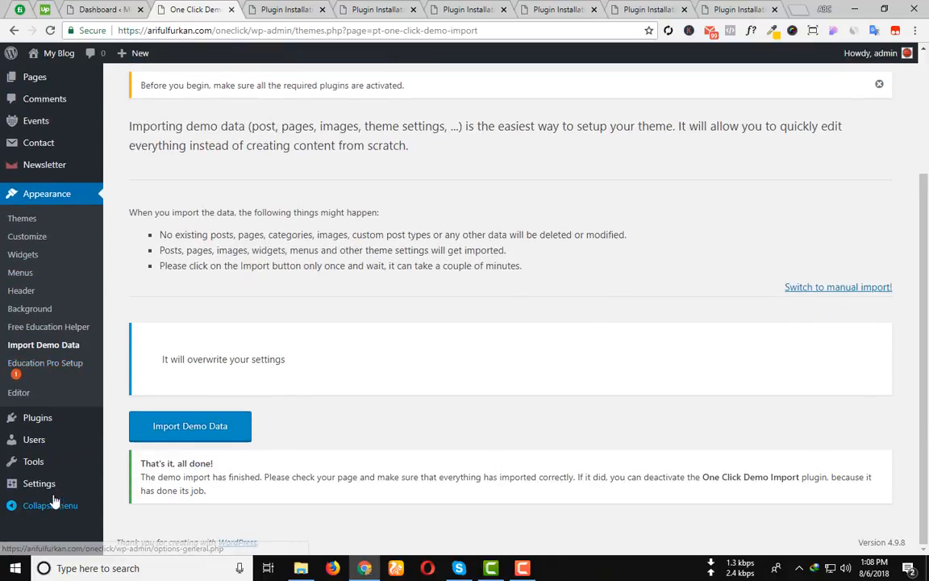
In Settings > Reading, keep Home as homepage, set Latest News as posts page, and save.
left_click(39, 484)
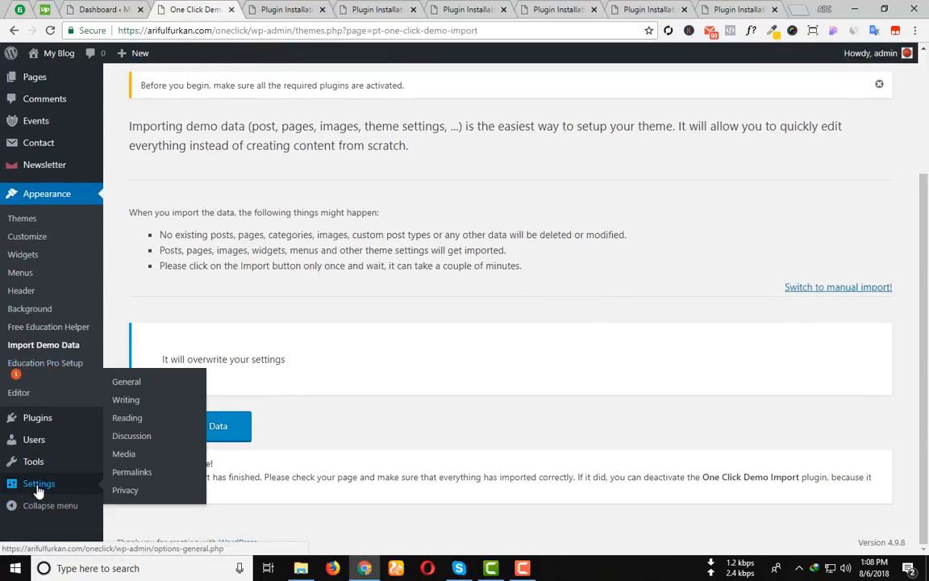
left_click(126, 418)
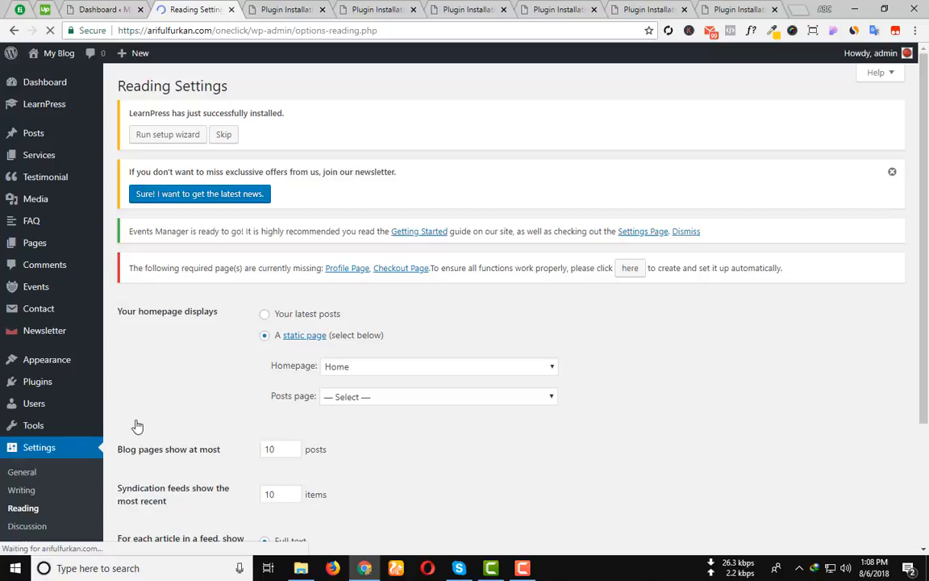
scroll("down", 3)
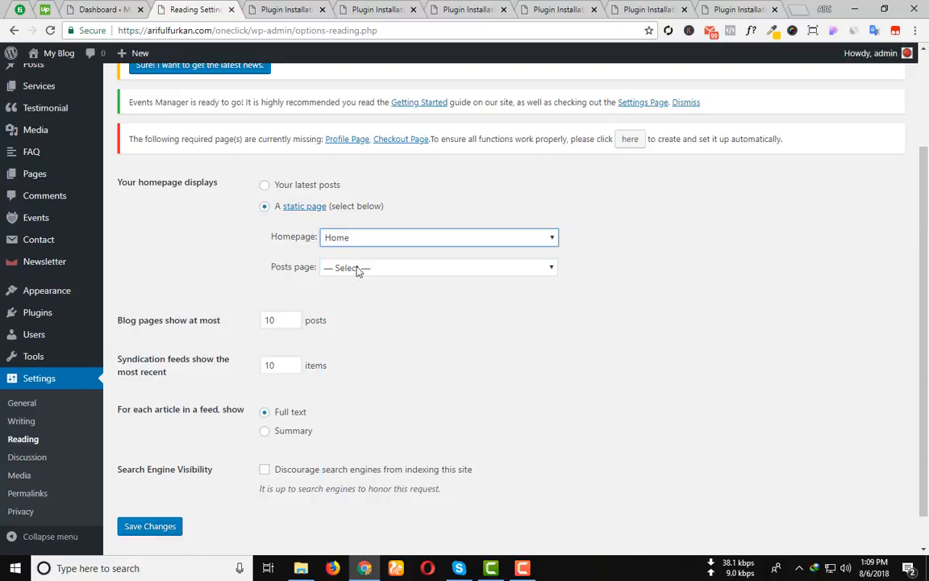
left_click(439, 268)
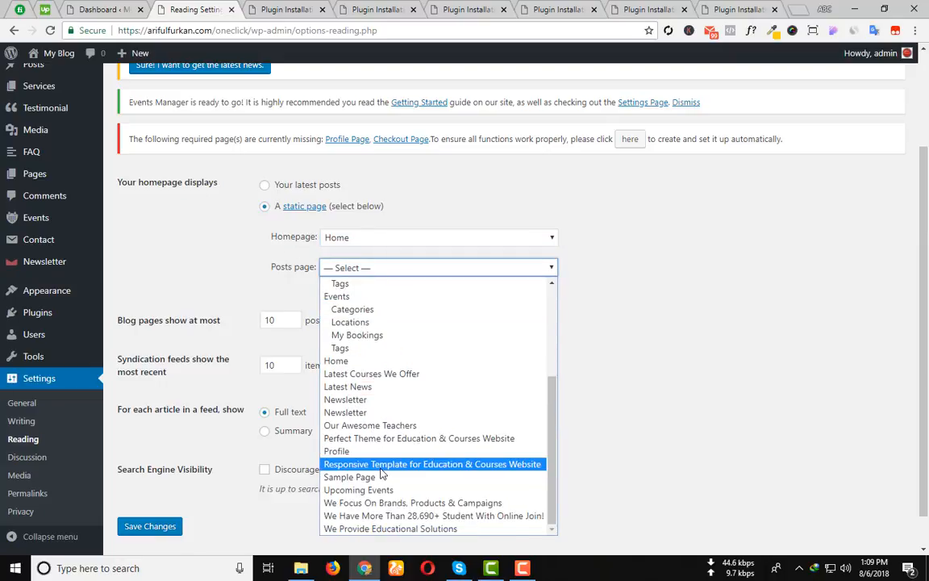
left_click(348, 387)
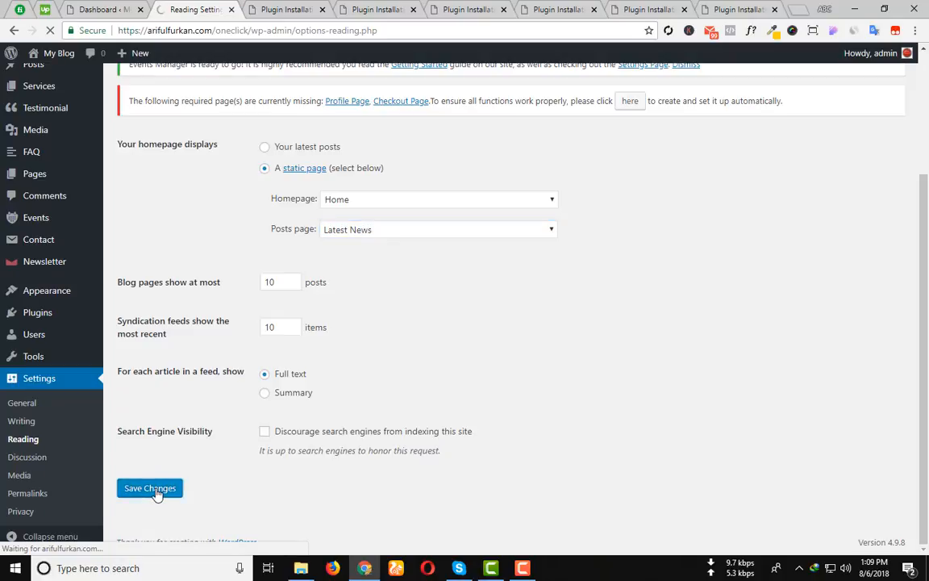
left_click(148, 487)
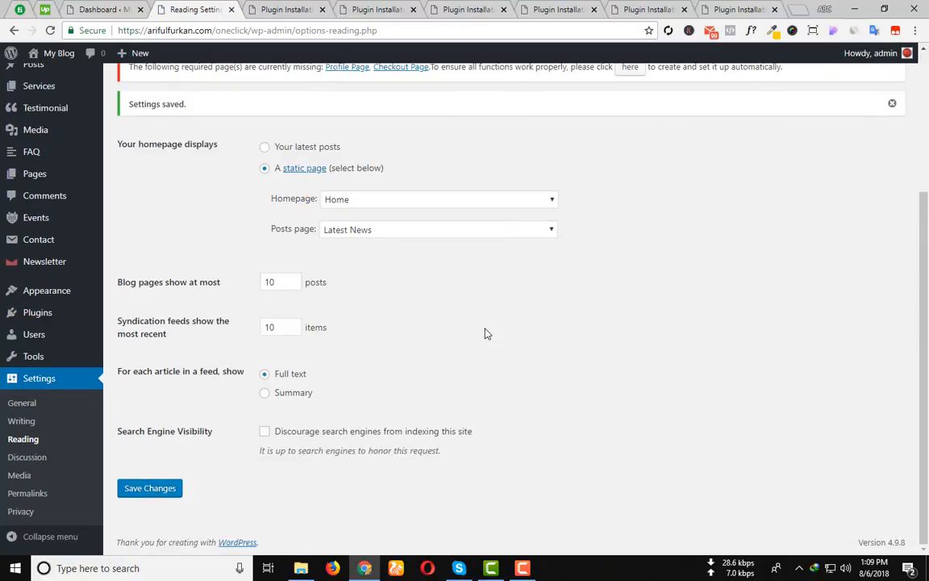
mouse_move(27, 494)
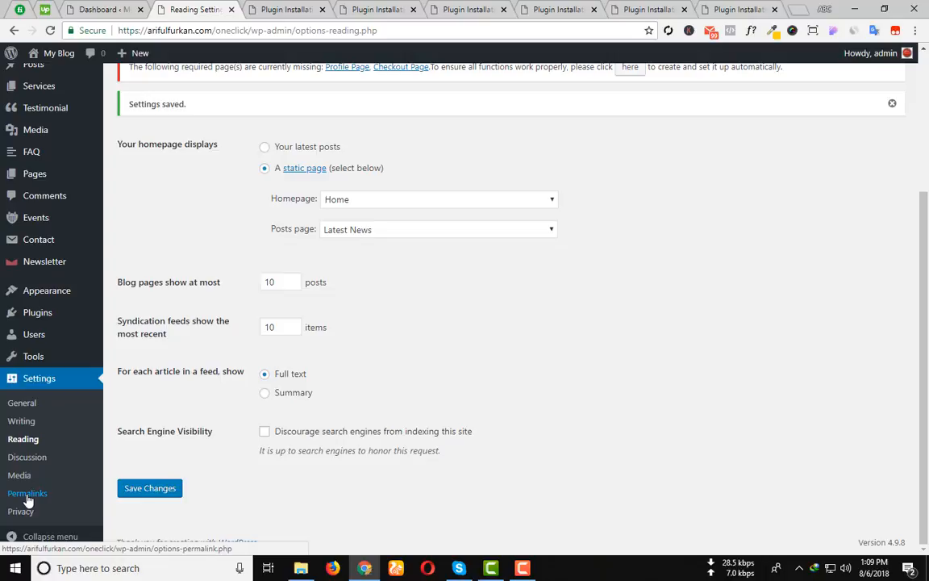
left_click(29, 493)
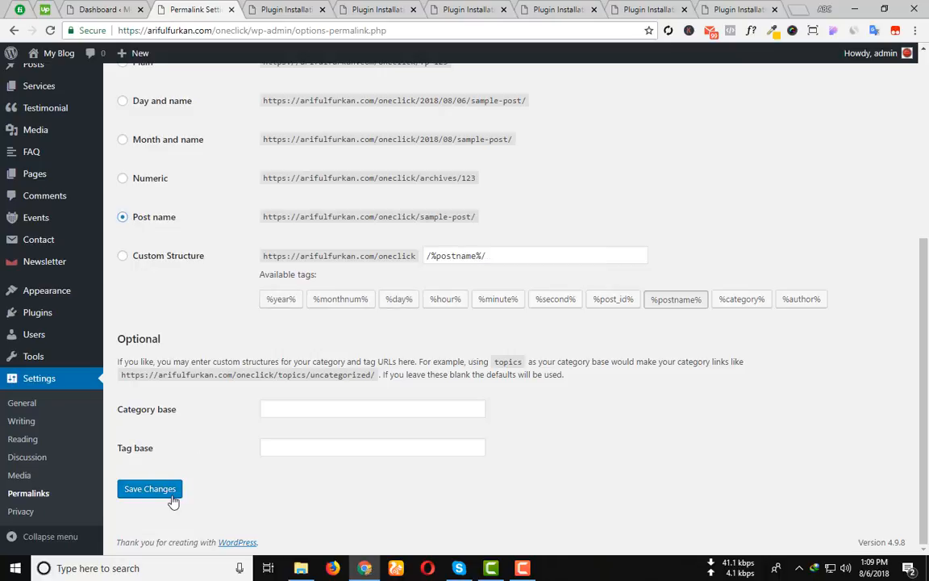
left_click(148, 487)
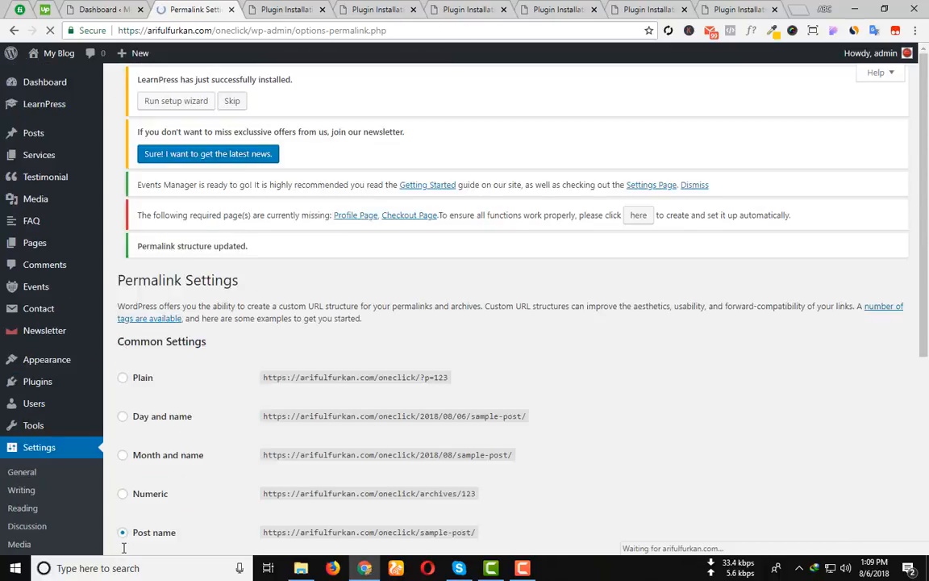
scroll("up", 3)
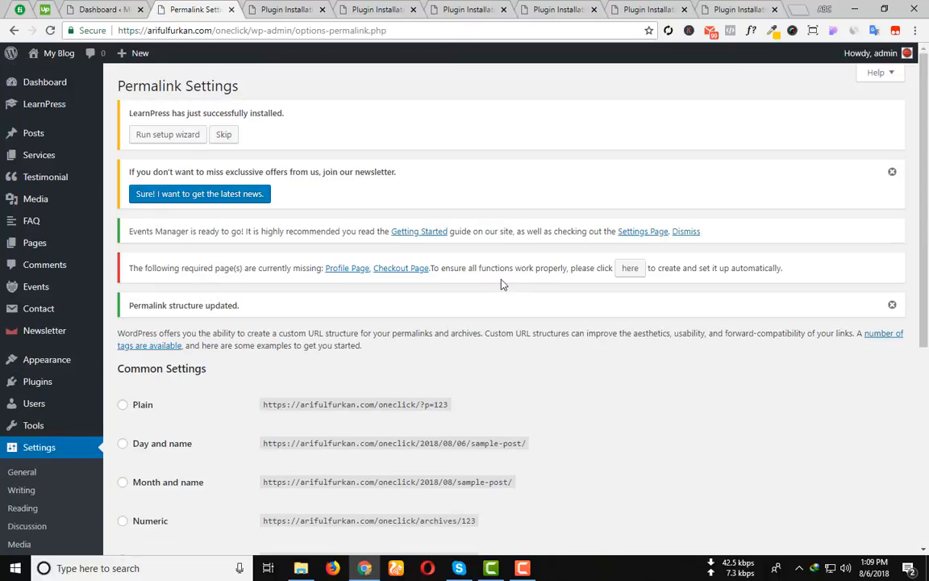
mouse_move(191, 272)
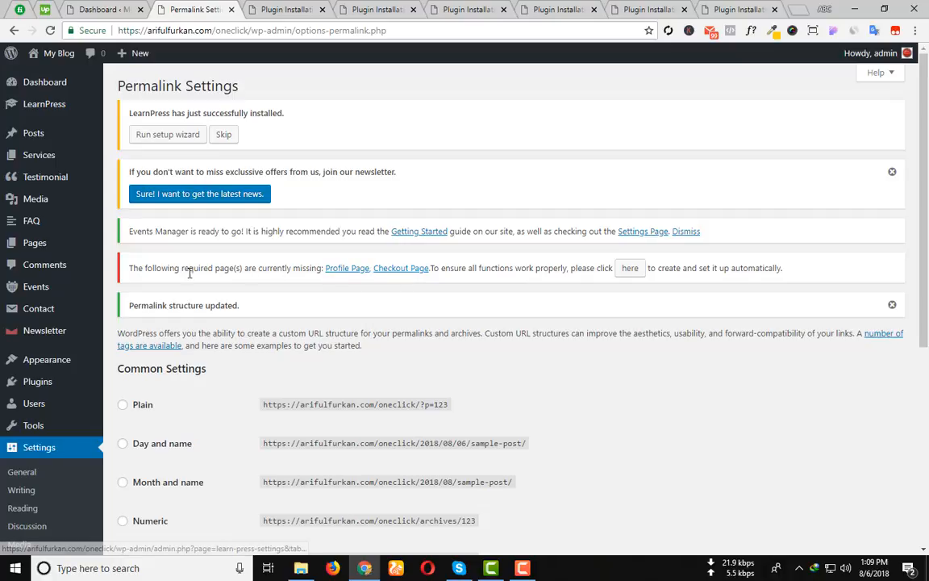
mouse_move(234, 271)
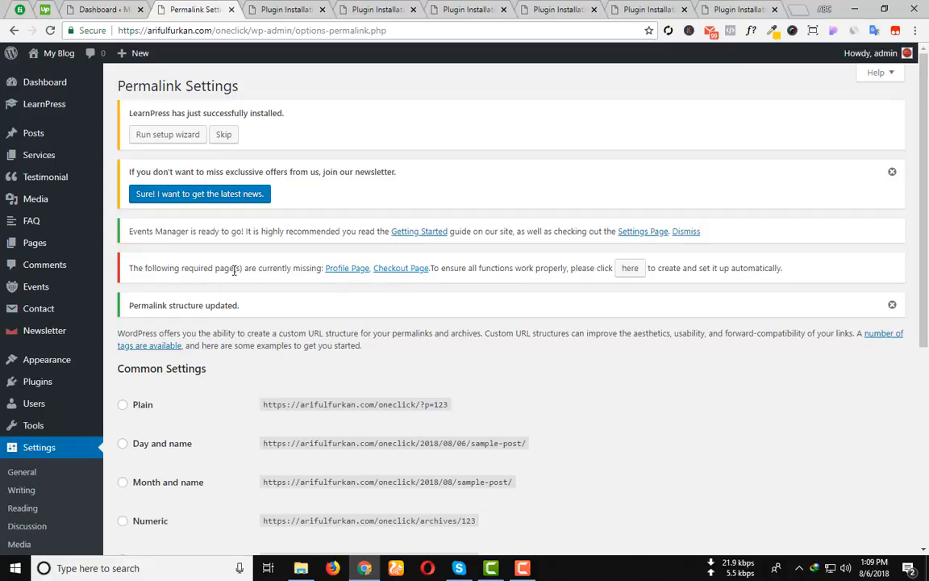
mouse_move(390, 273)
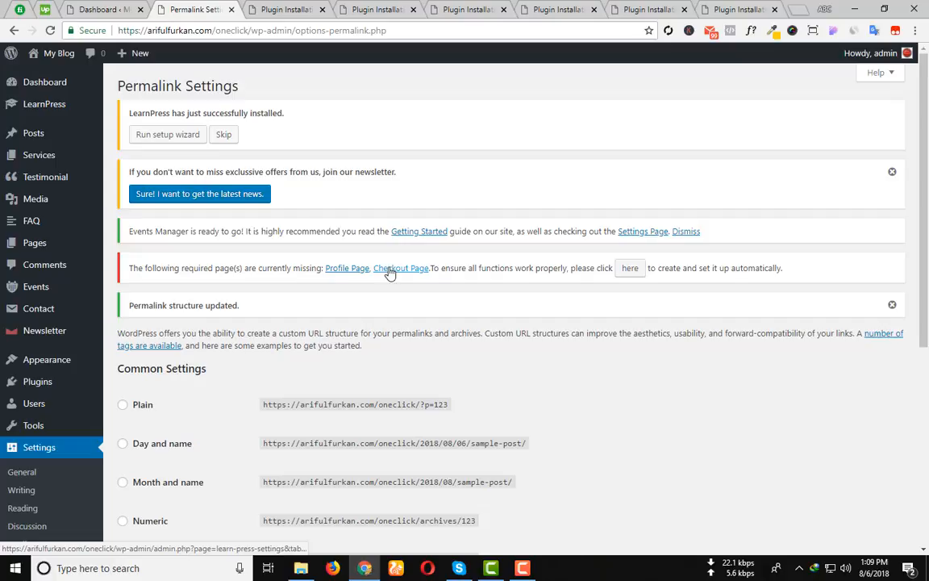
mouse_move(529, 284)
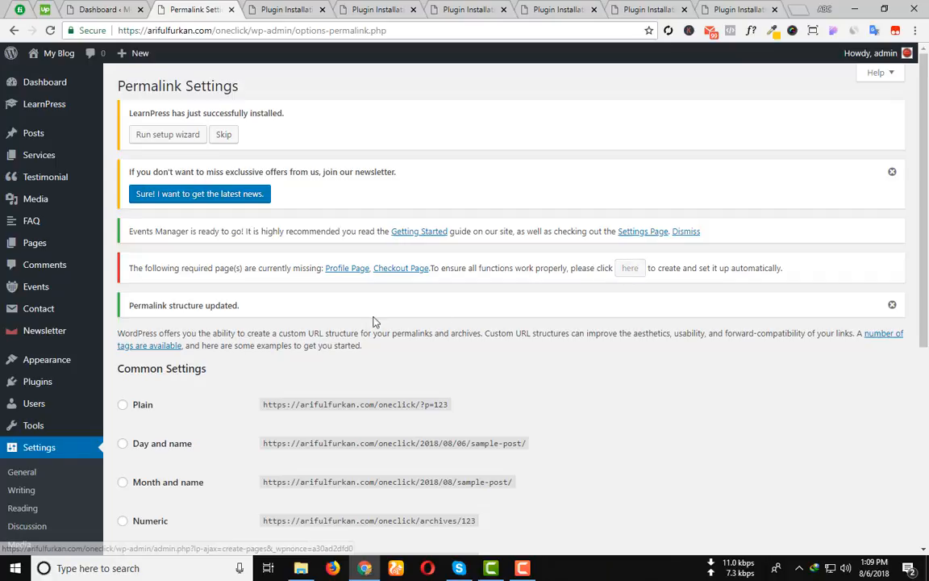
Create the missing LearnPress Profile and Checkout pages from the notice link.
left_click(629, 268)
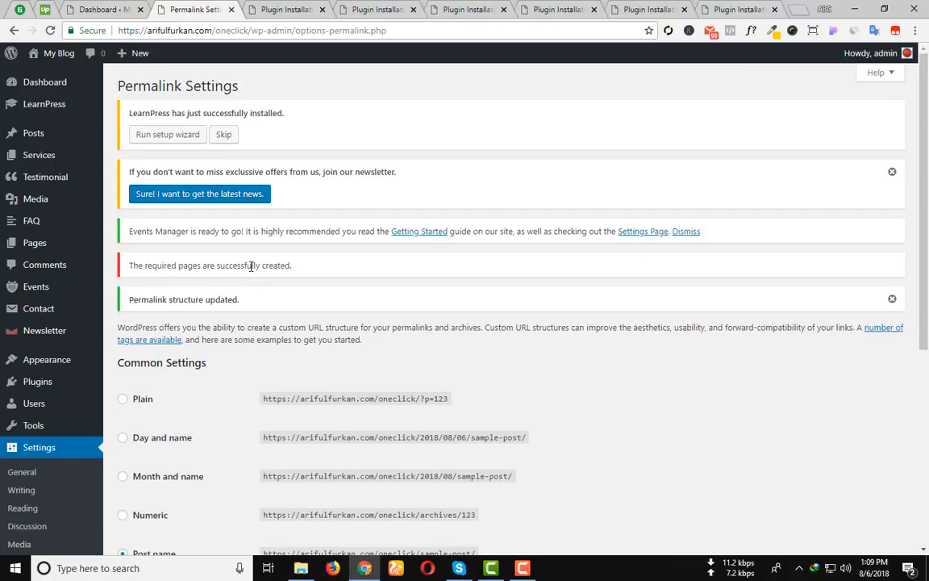
scroll("down", 3)
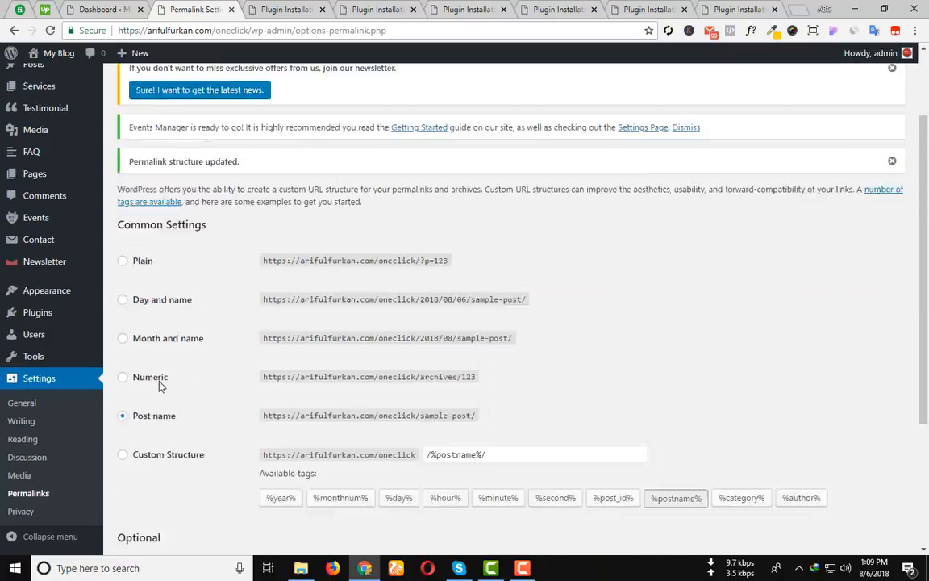
mouse_move(58, 54)
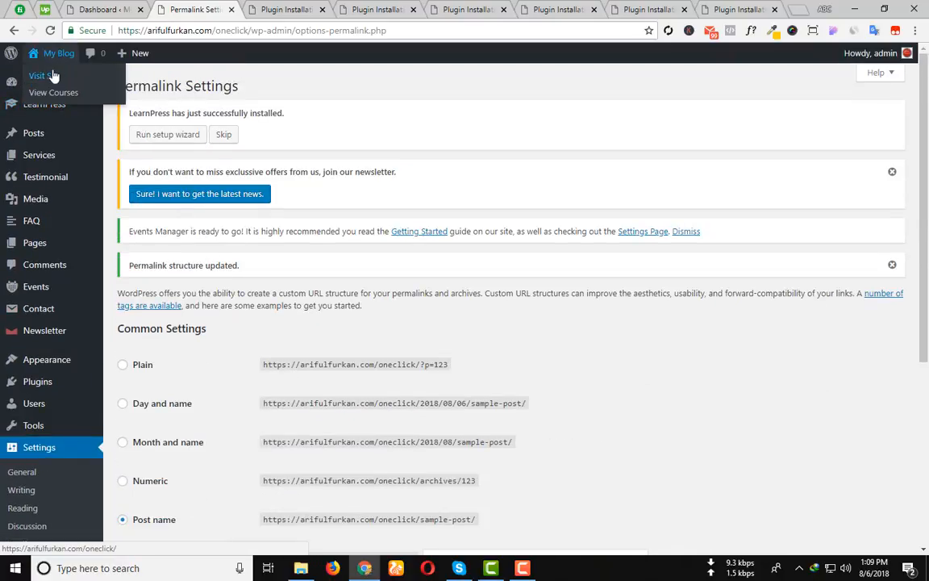
Visit the live My Blog homepage and scroll through the imported Education Pro demo content.
left_click(35, 75)
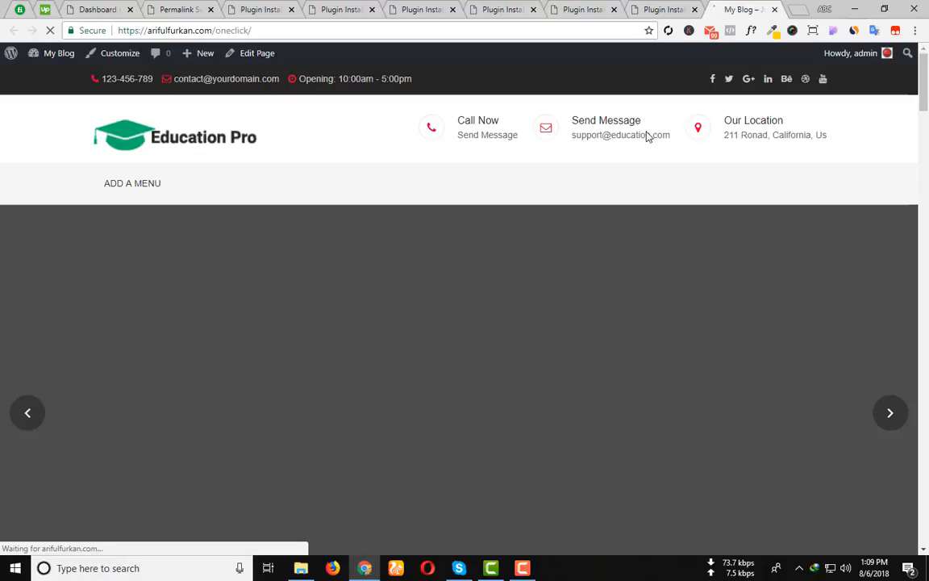
scroll("down", 3)
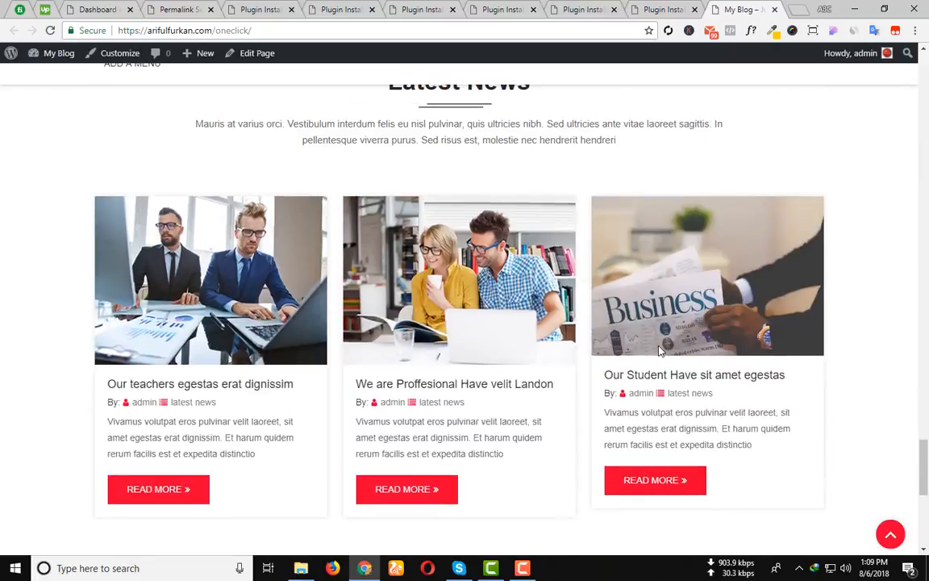
scroll("up", 3)
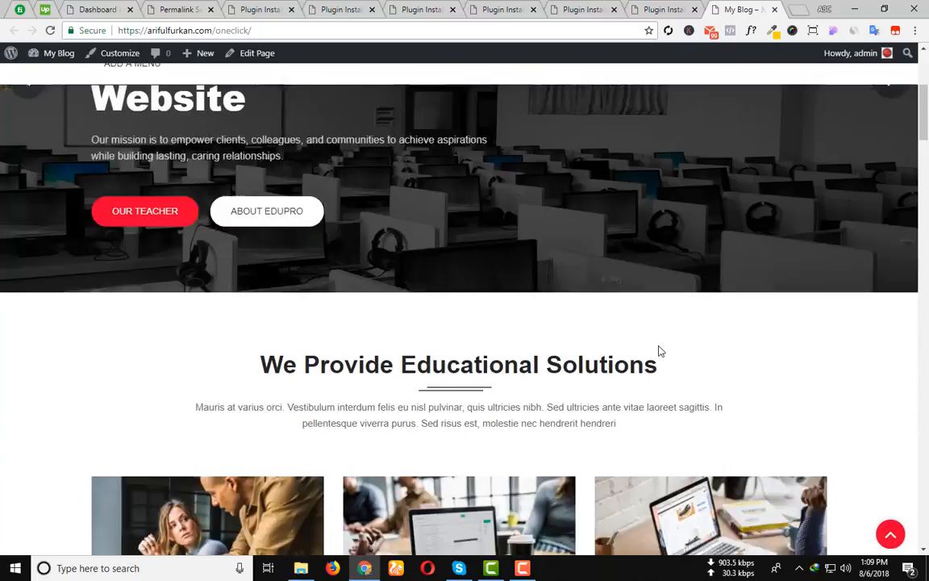
scroll("up", 3)
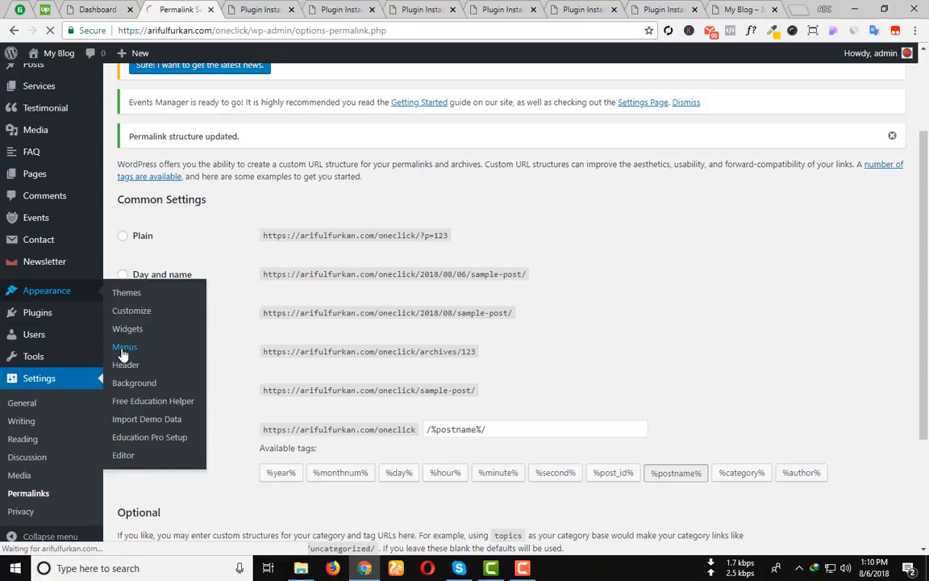
Load the Primary menu for editing in the Menus editor.
left_click(124, 345)
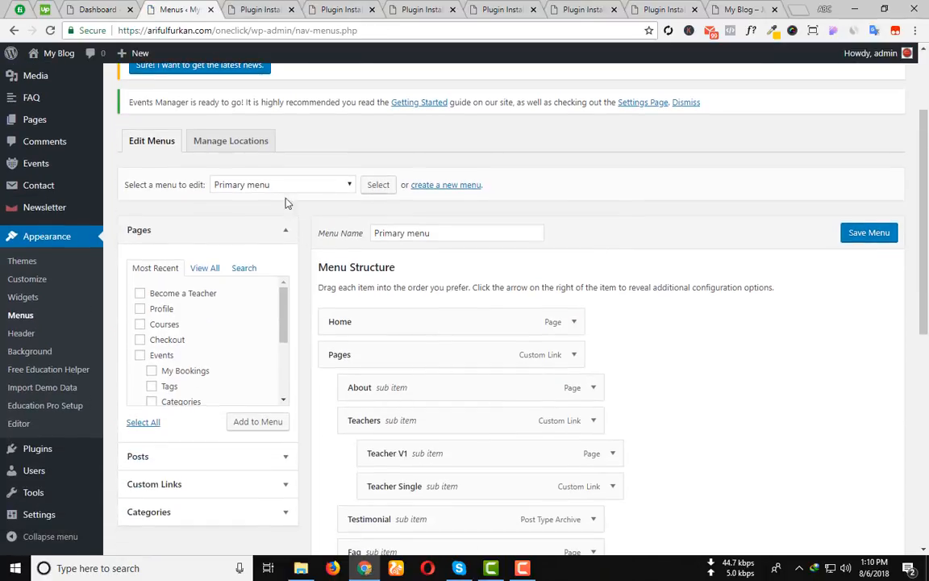
left_click(282, 183)
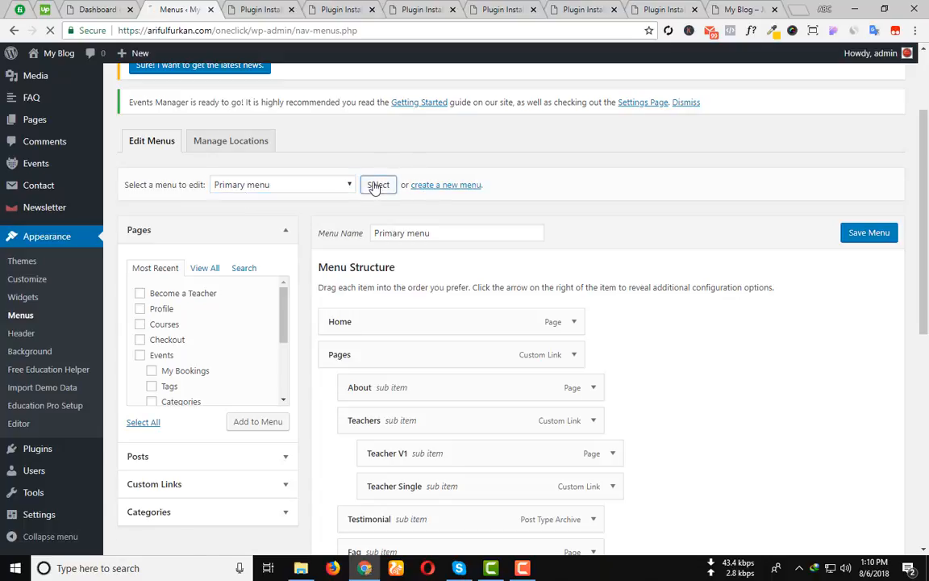
left_click(377, 184)
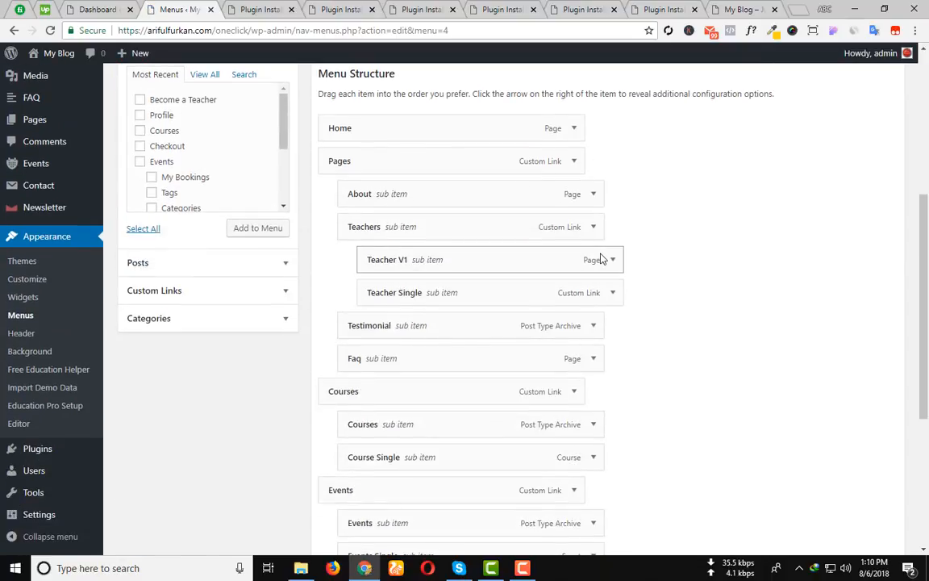
scroll("down", 3)
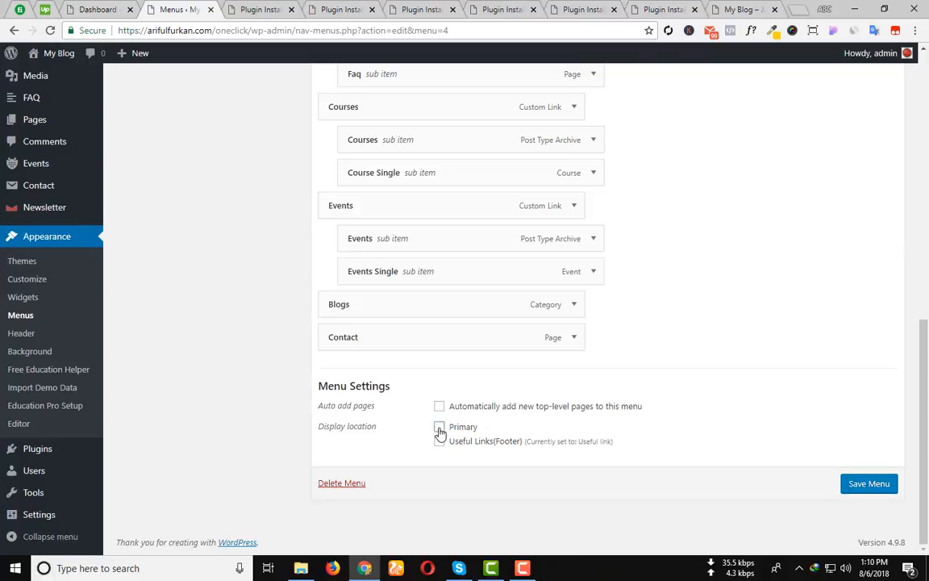
Assign the Primary menu to the Primary display location, save it, and select the Useful link menu.
left_click(438, 426)
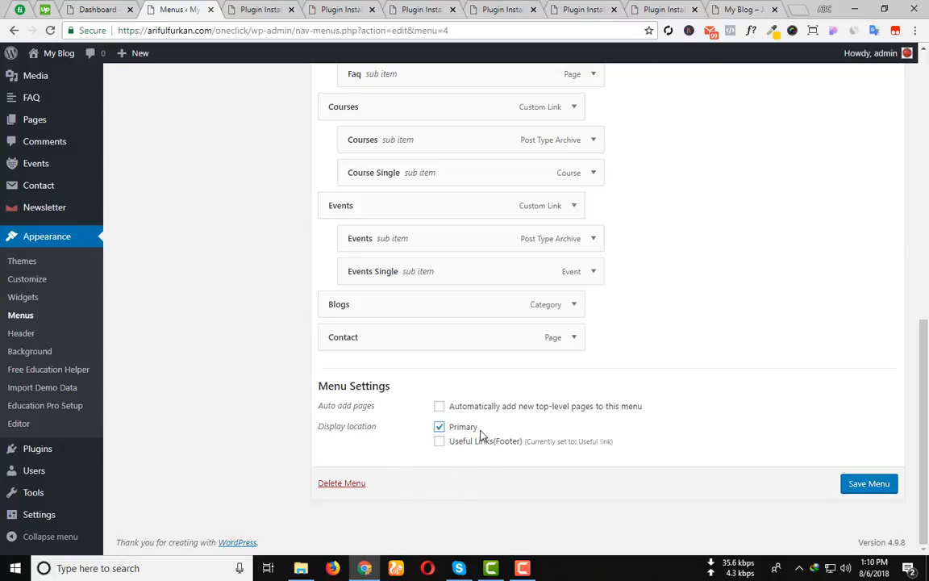
left_click(868, 483)
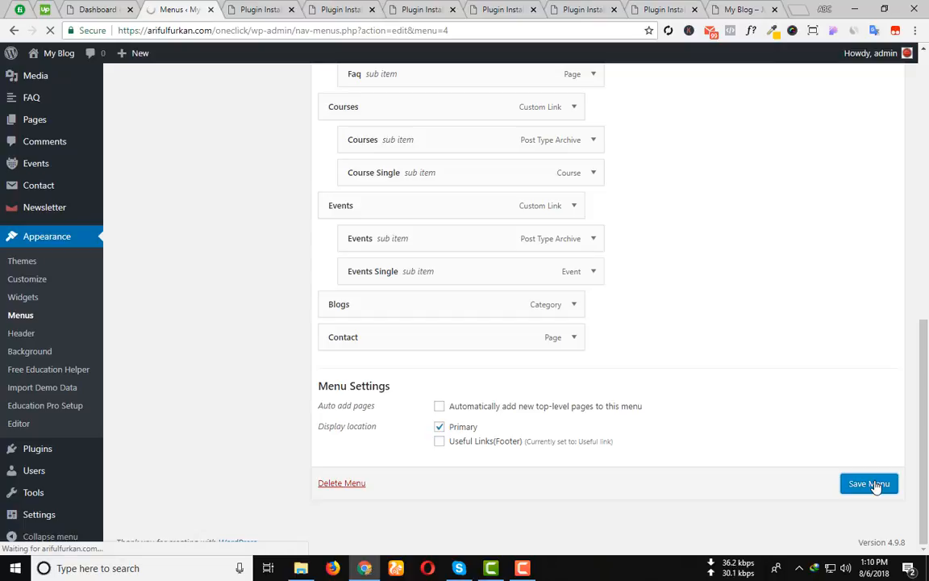
left_click(868, 484)
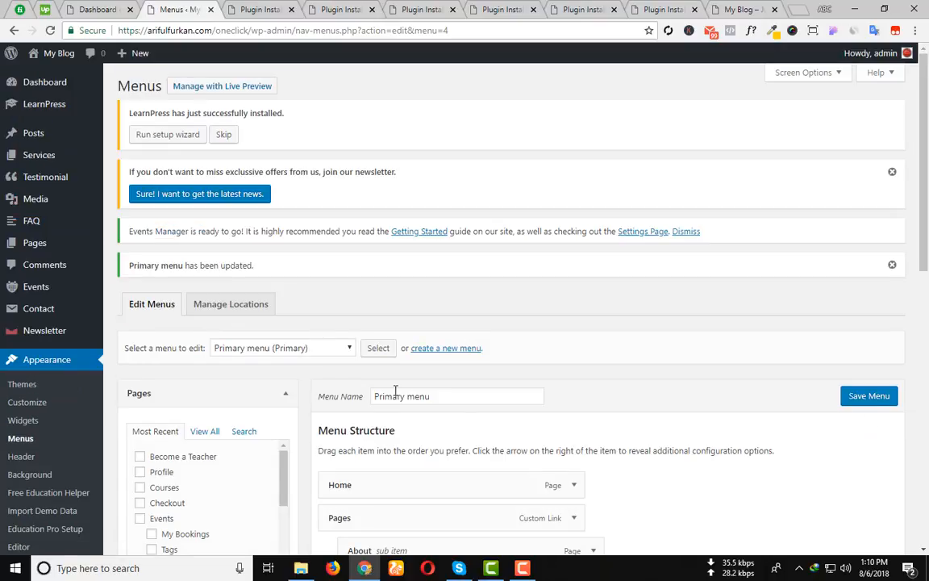
left_click(283, 348)
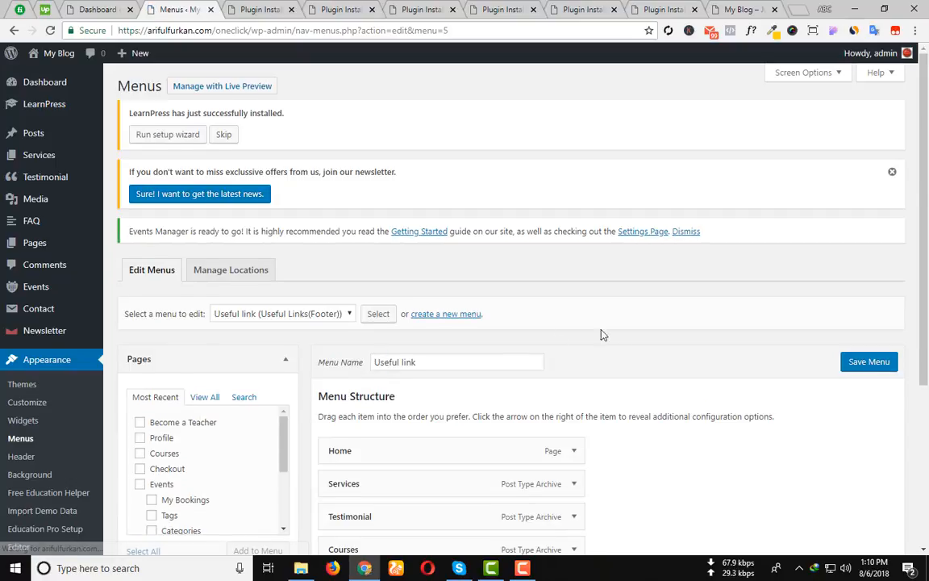
Save the Useful link menu with the Useful Links (Footer) location ticked.
scroll("down", 3)
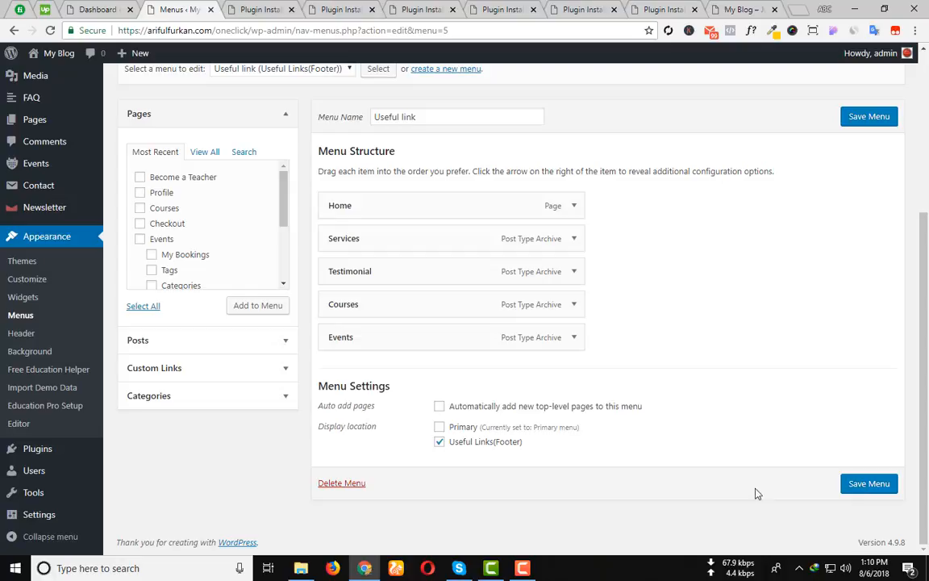
left_click(868, 484)
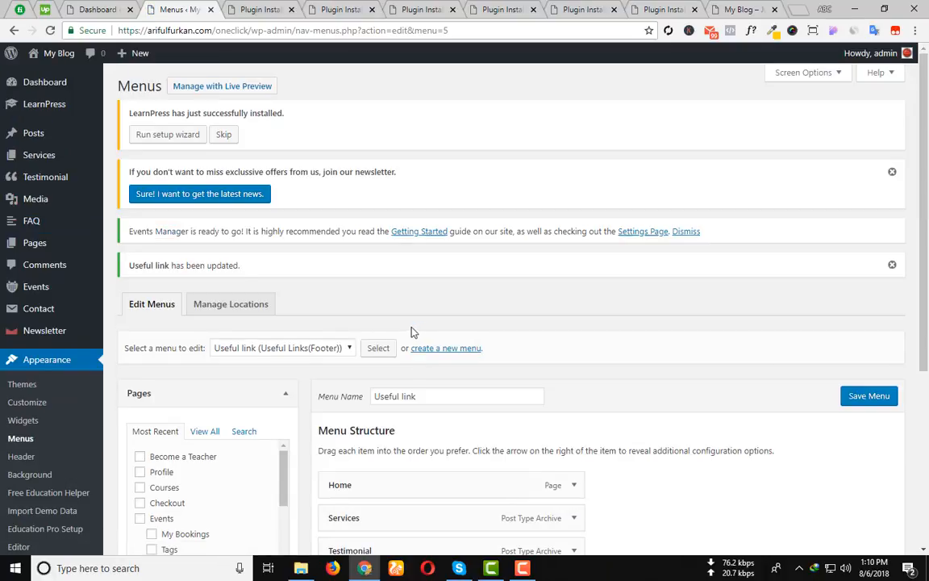
mouse_move(170, 160)
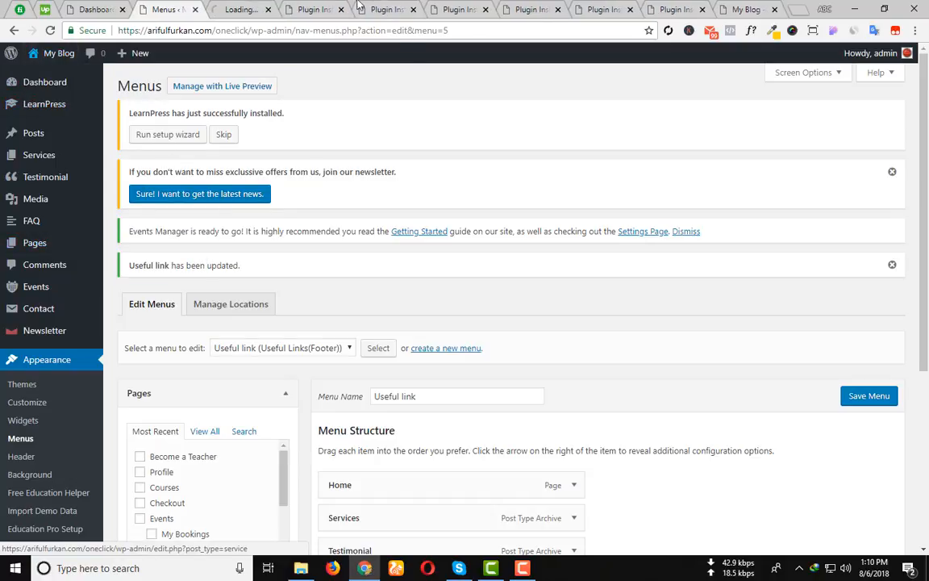
Check the live homepage now showing the header navigation and footer Useful Links menu.
left_click(239, 10)
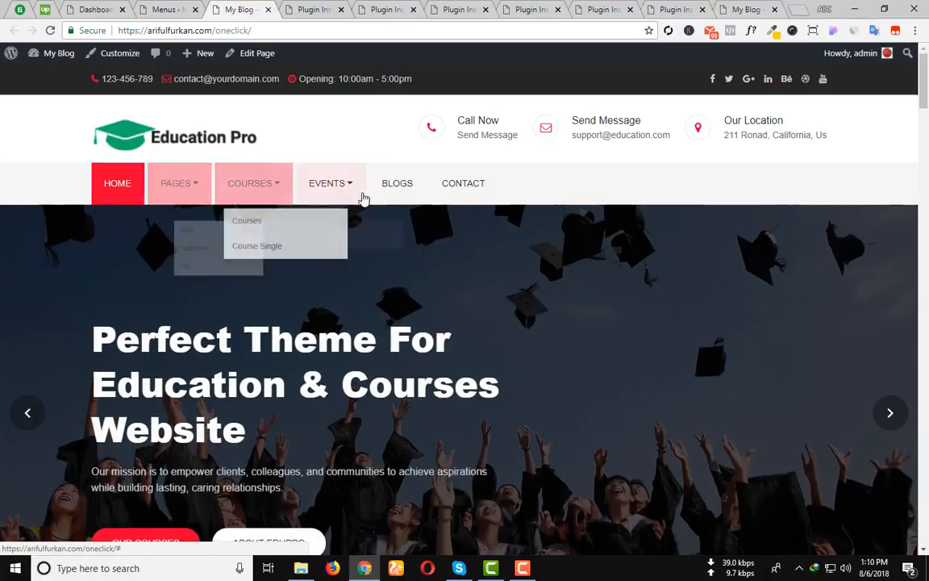
scroll("down", 3)
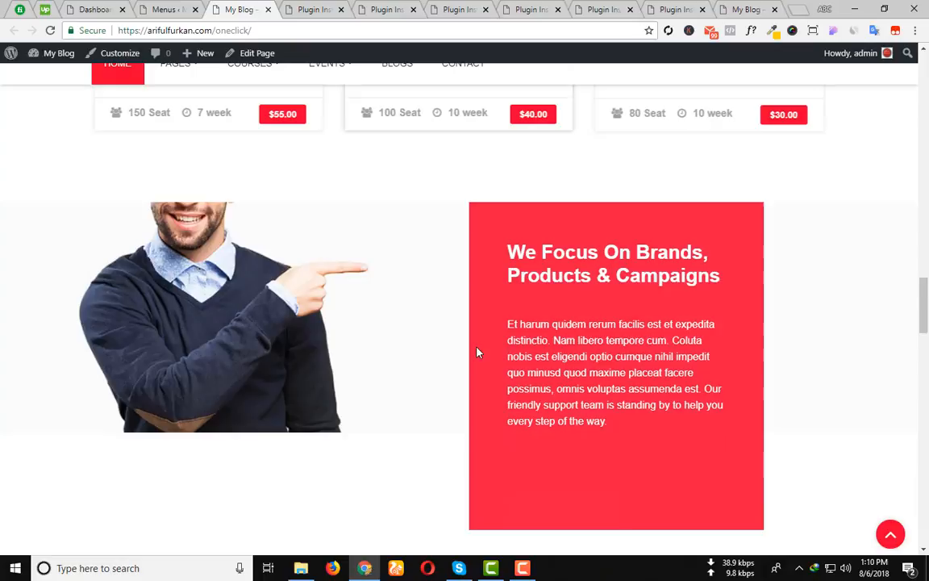
scroll("down", 3)
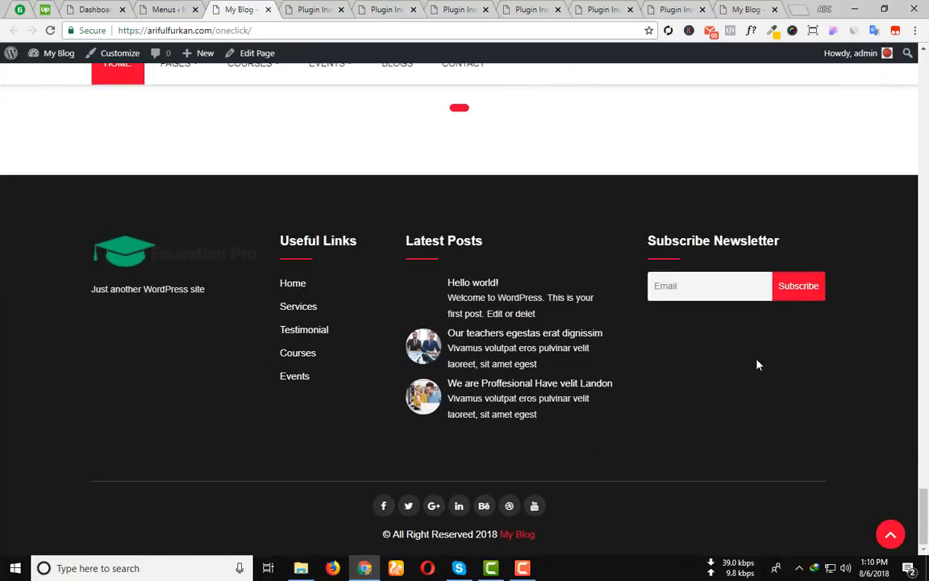